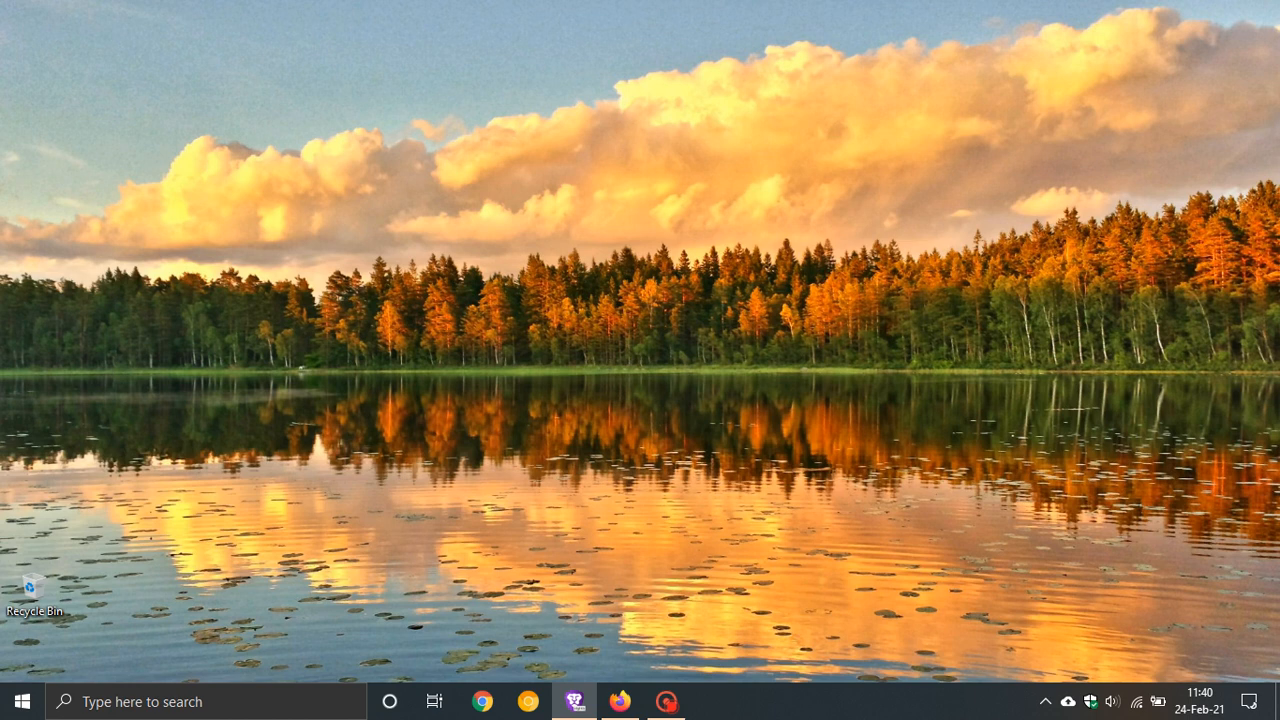
mouse_move(500, 360)
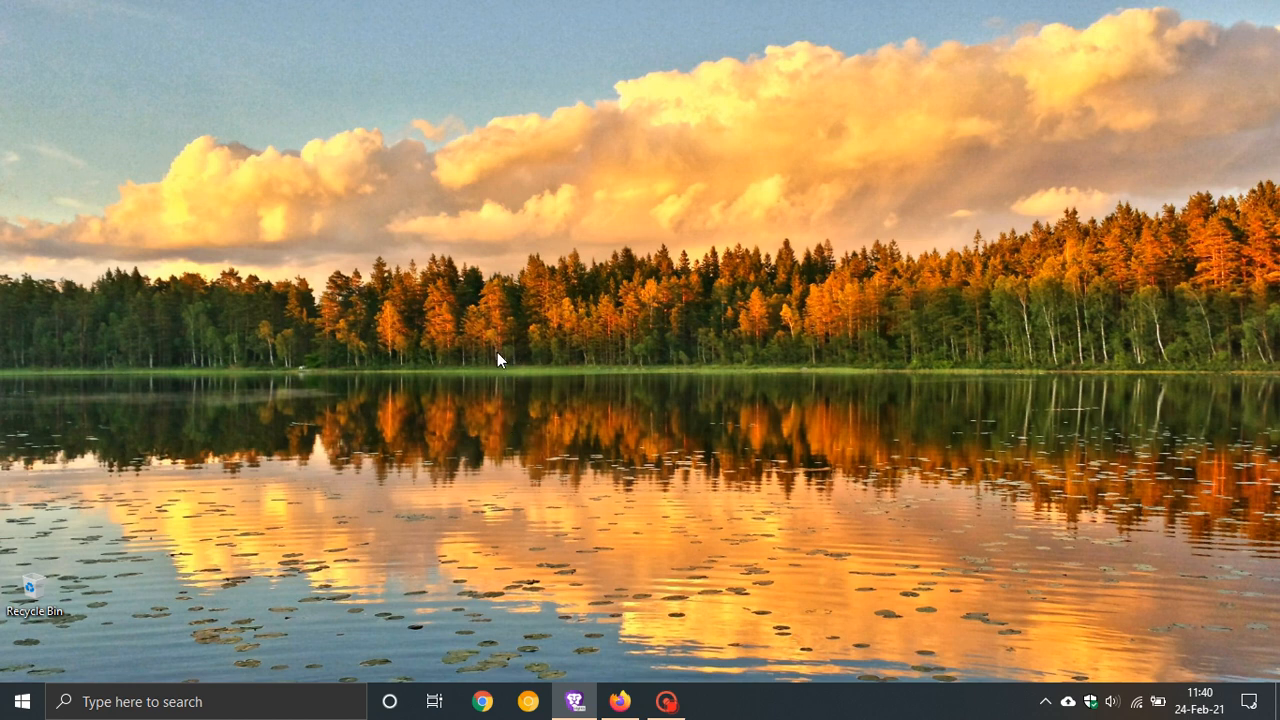
mouse_move(508, 362)
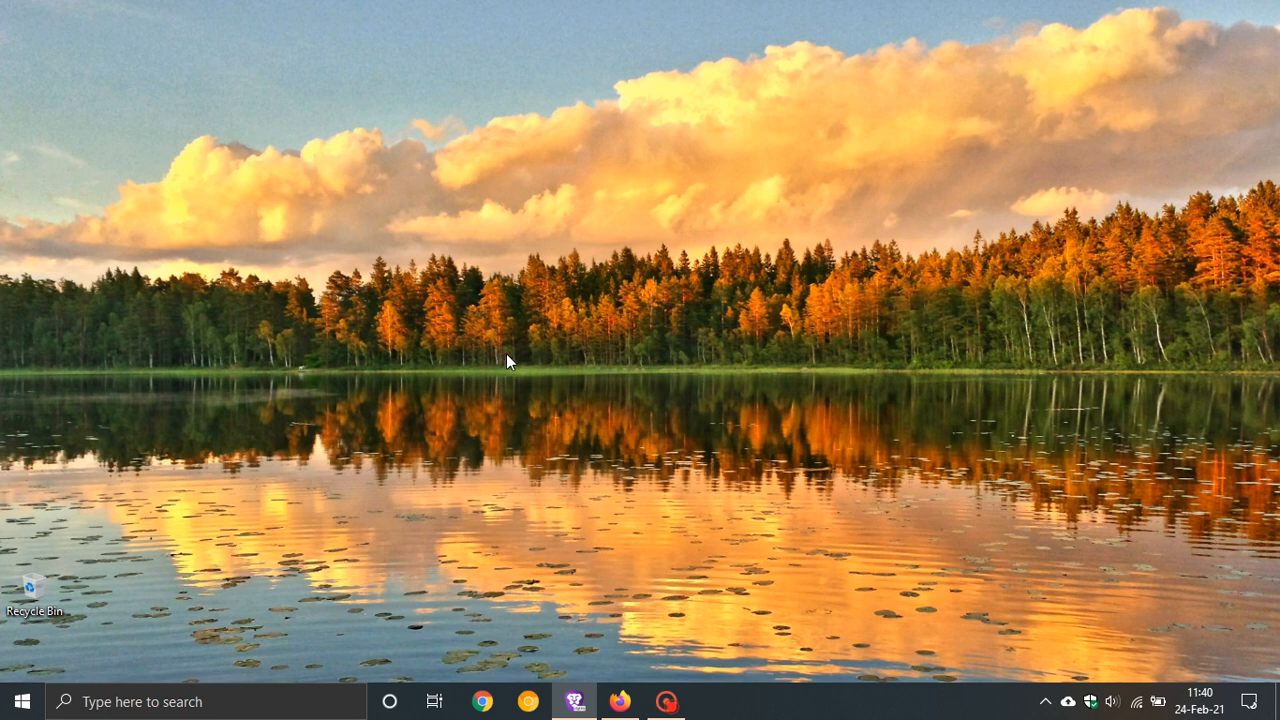
mouse_move(714, 296)
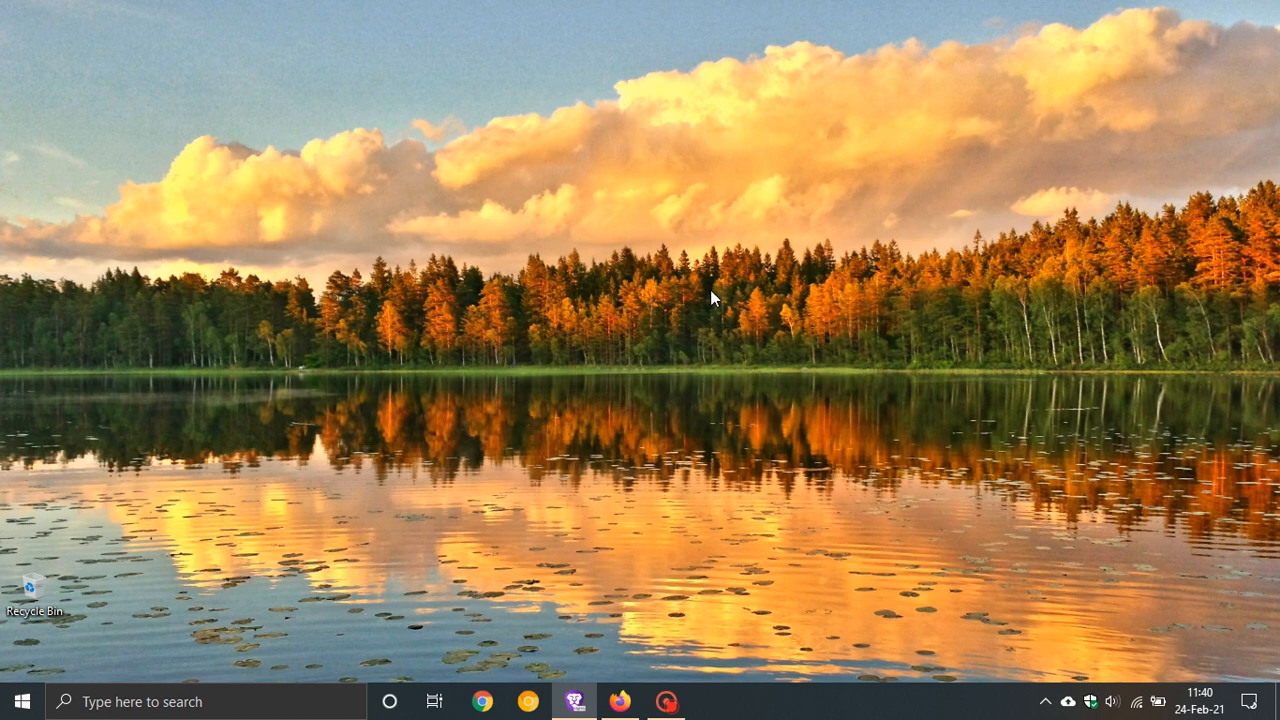
mouse_move(756, 356)
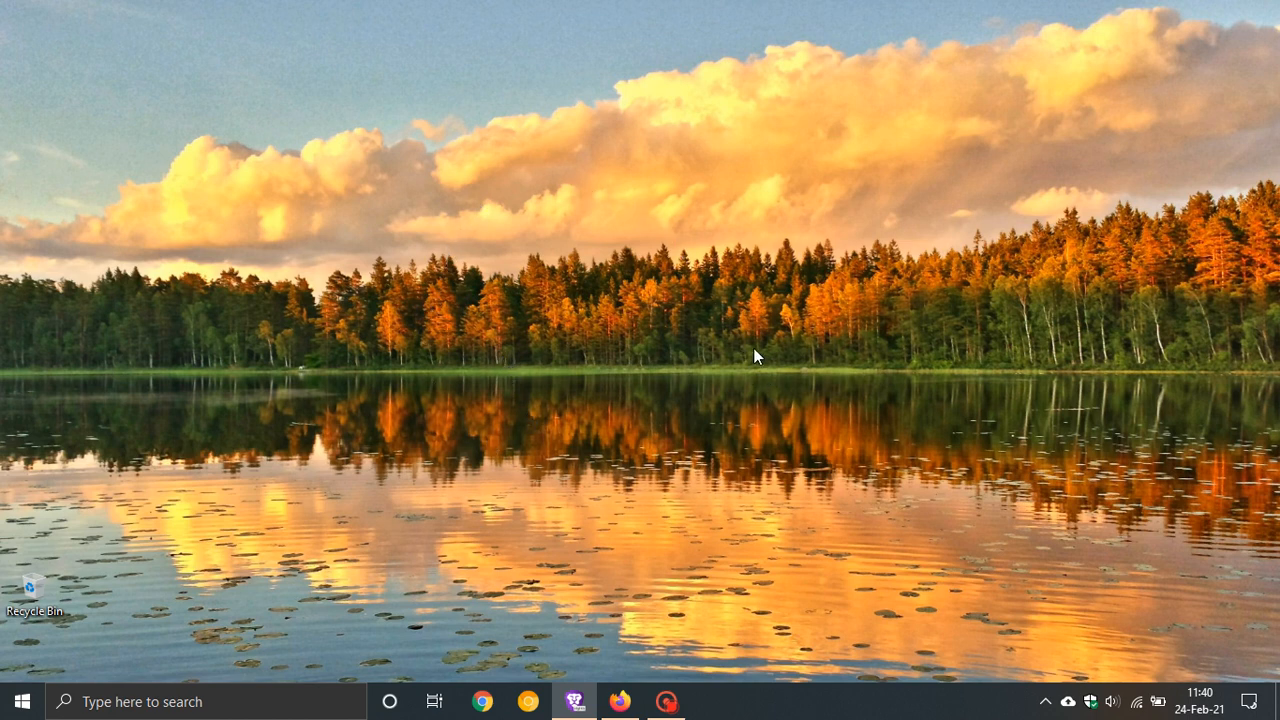
mouse_move(540, 252)
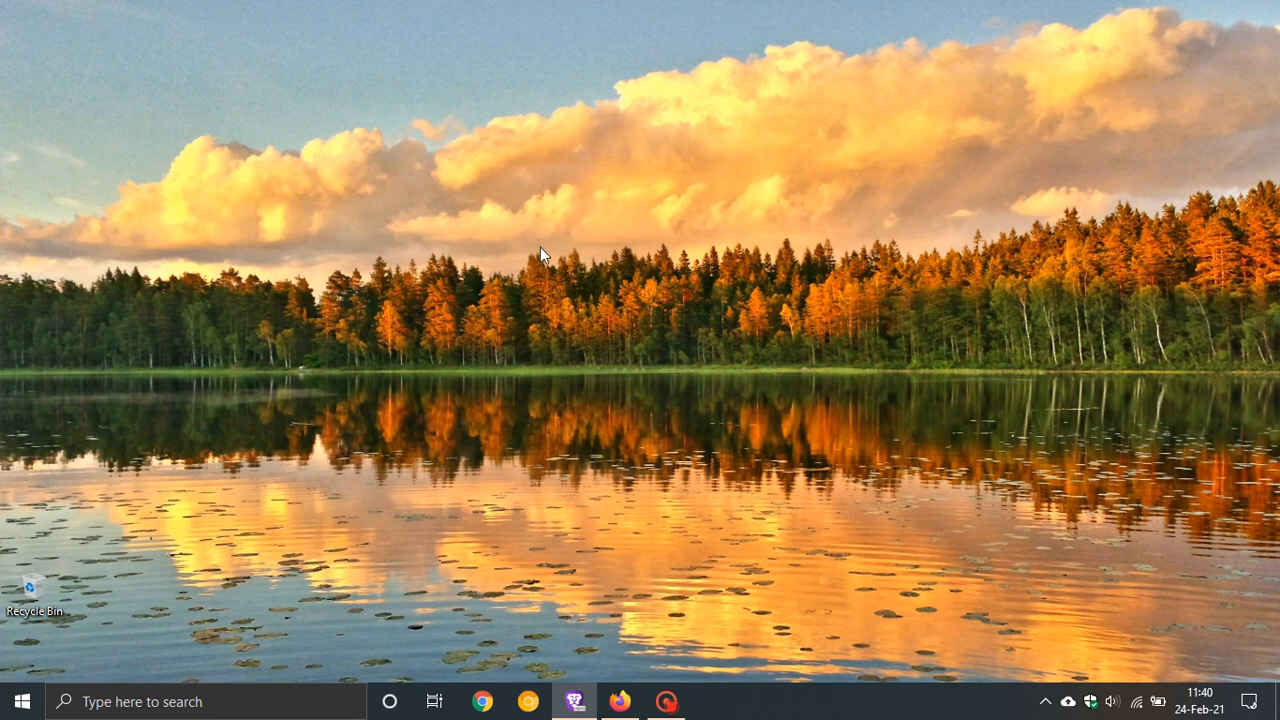
mouse_move(1264, 228)
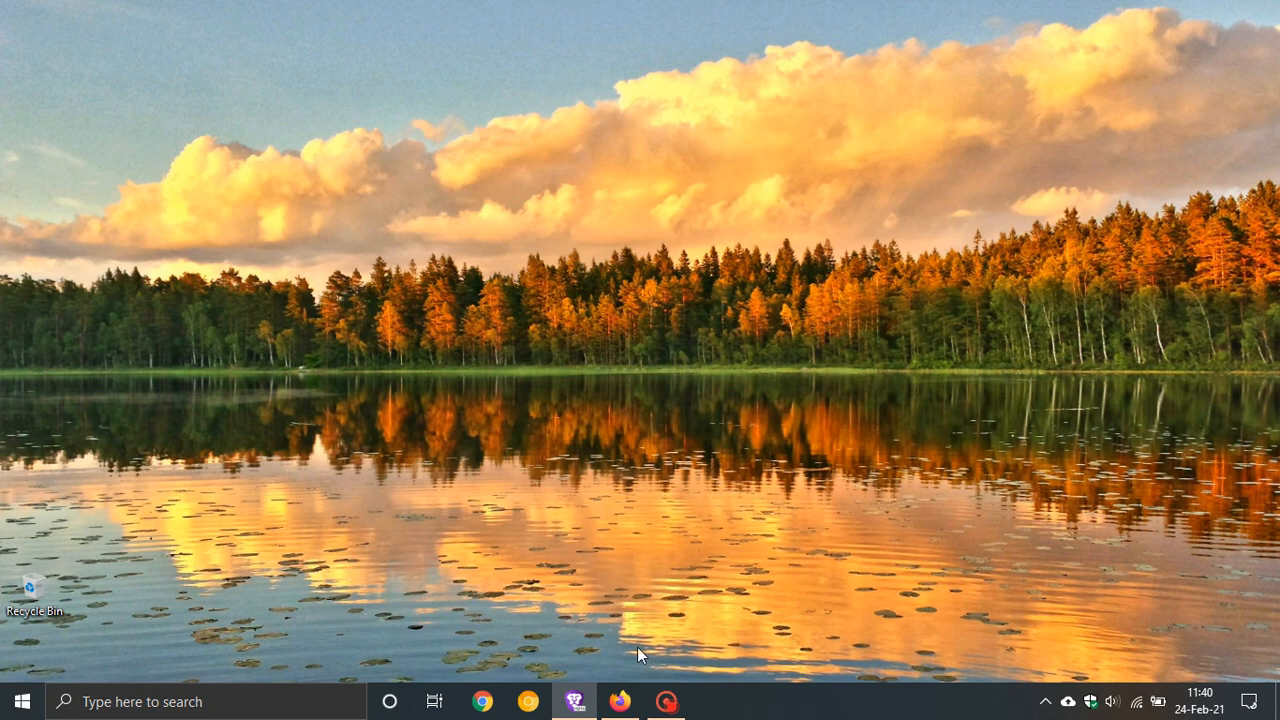
- Bring Firefox forward and switch to the open YouTube tab
left_click(620, 700)
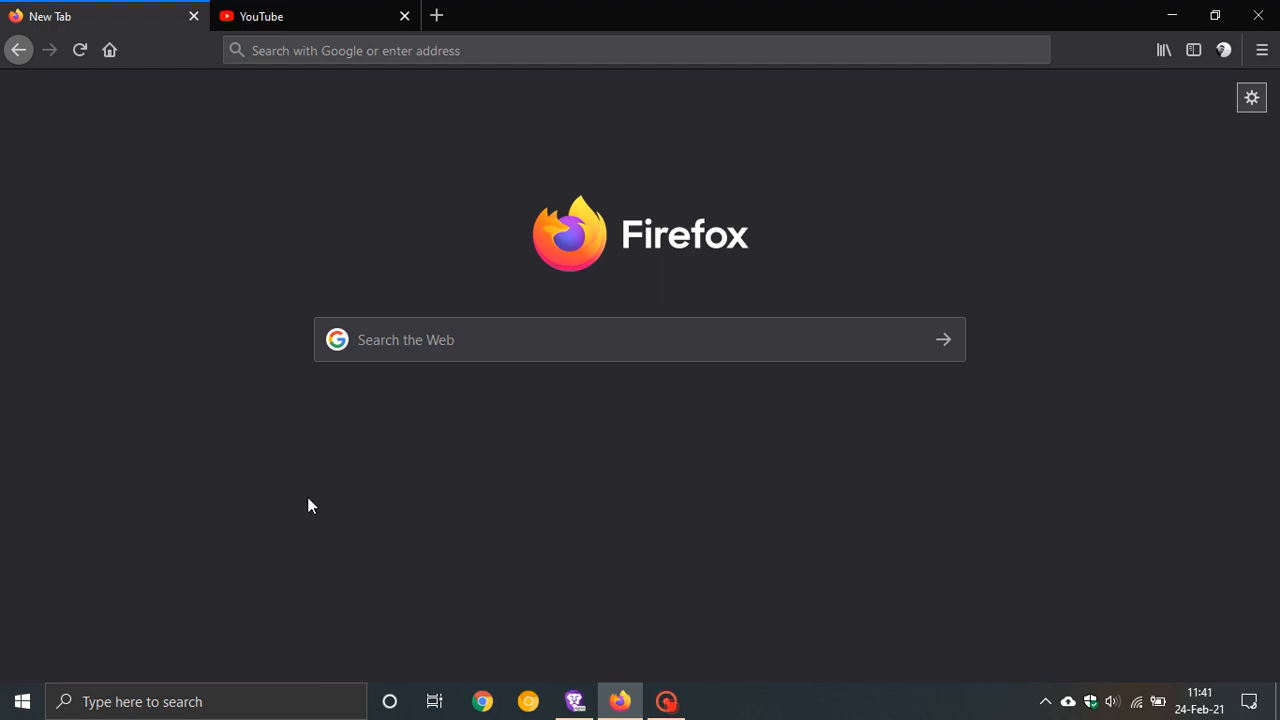
left_click(290, 16)
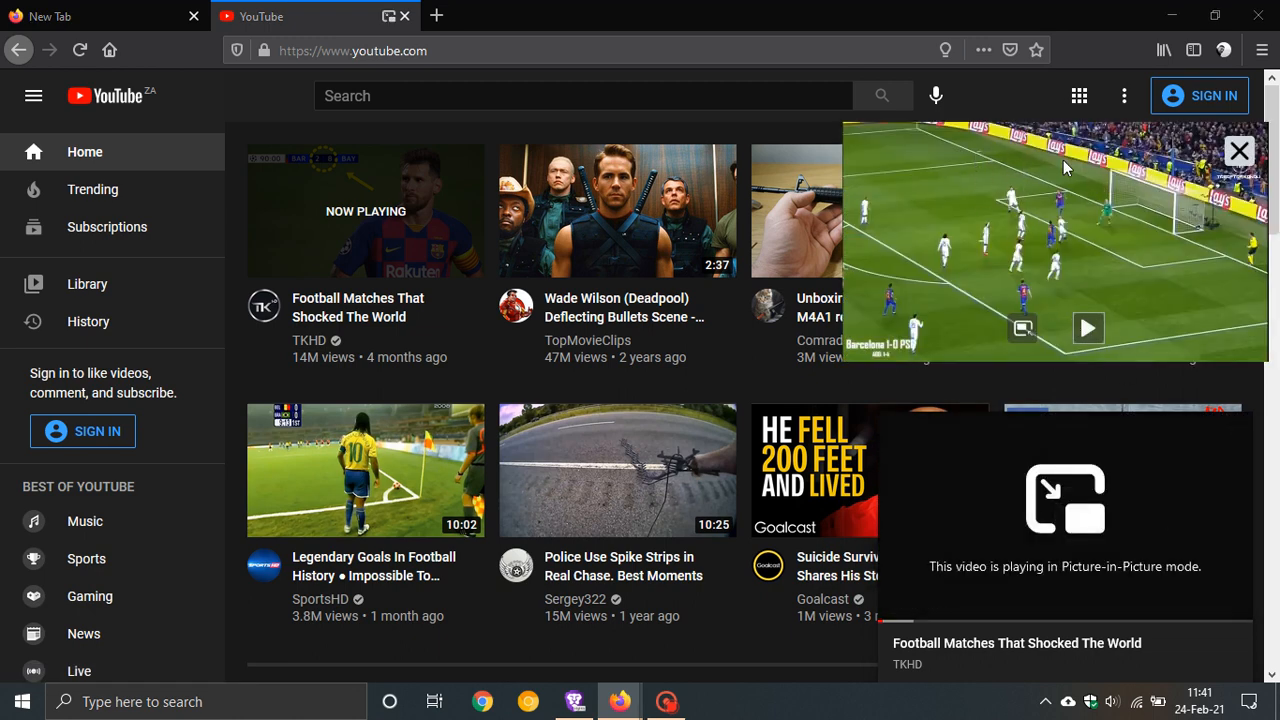
mouse_move(980, 186)
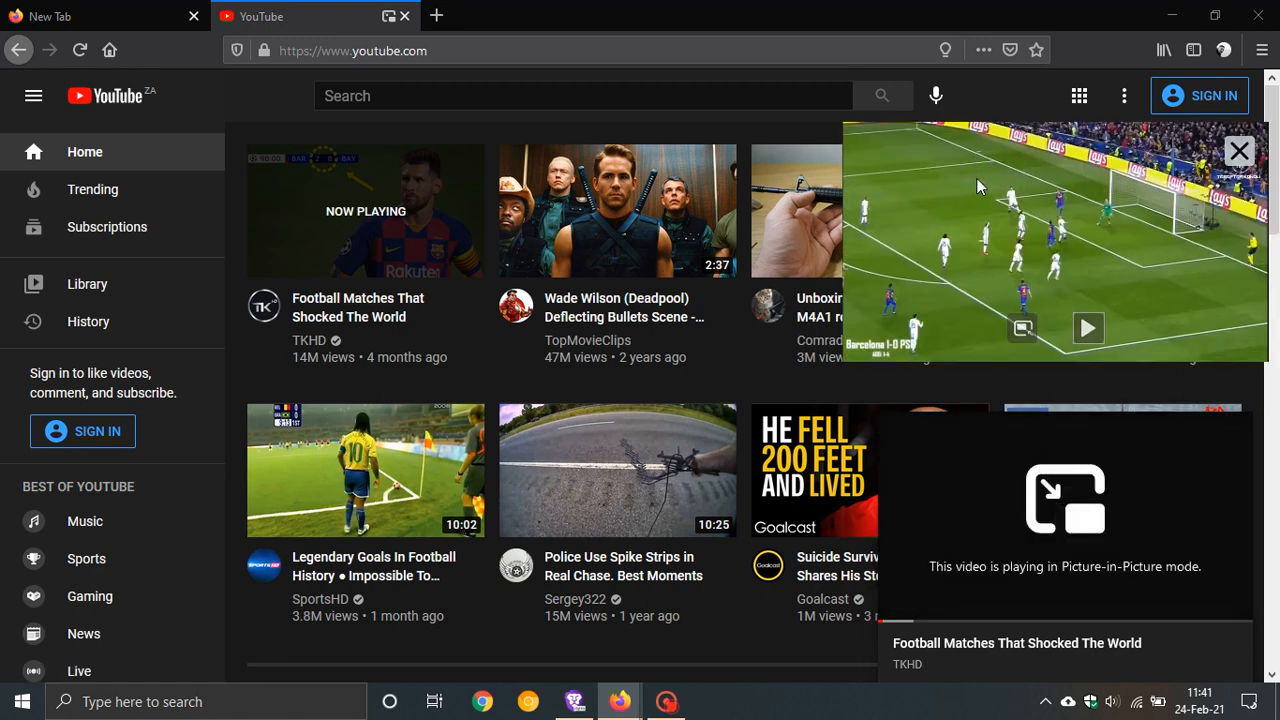
mouse_move(960, 206)
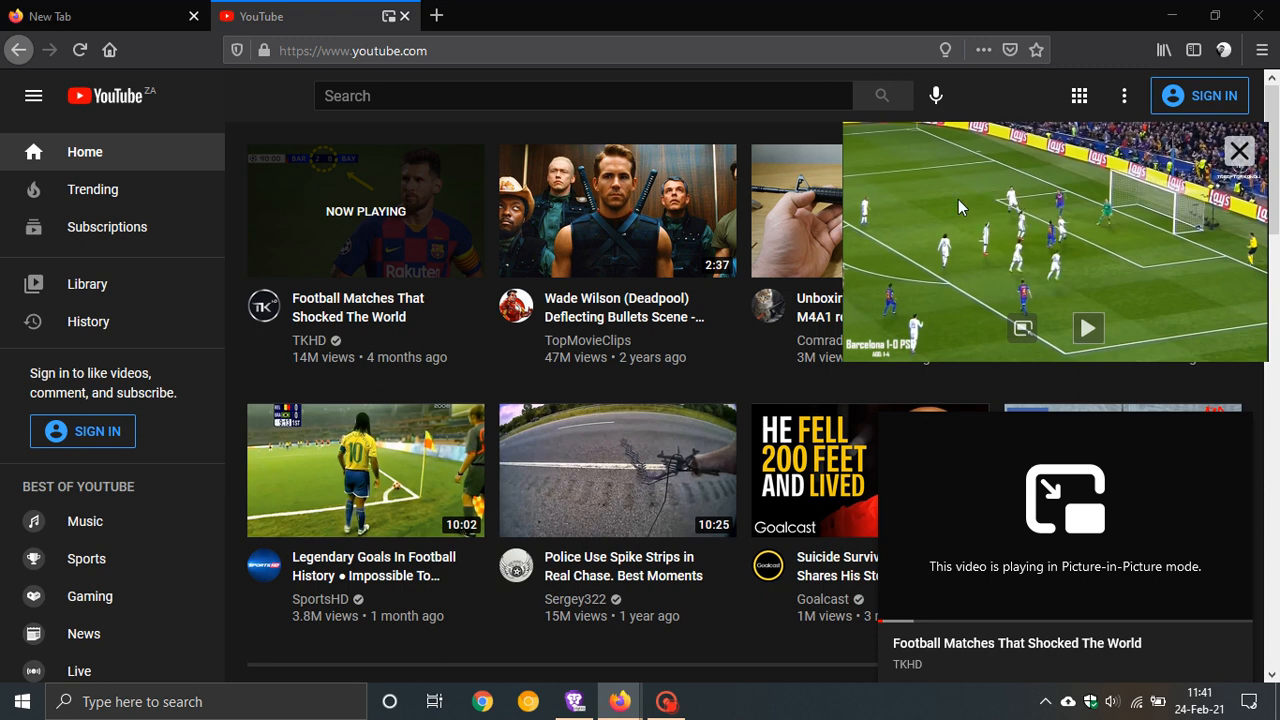
mouse_move(1048, 232)
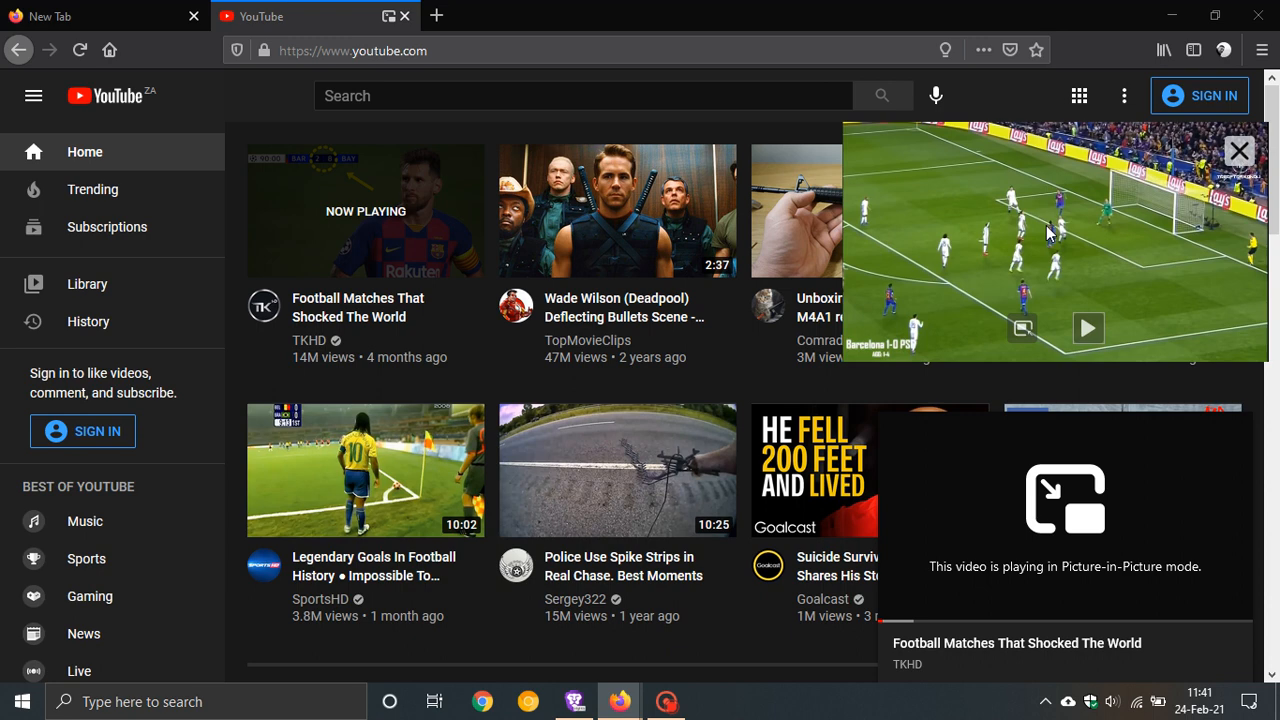
mouse_move(986, 198)
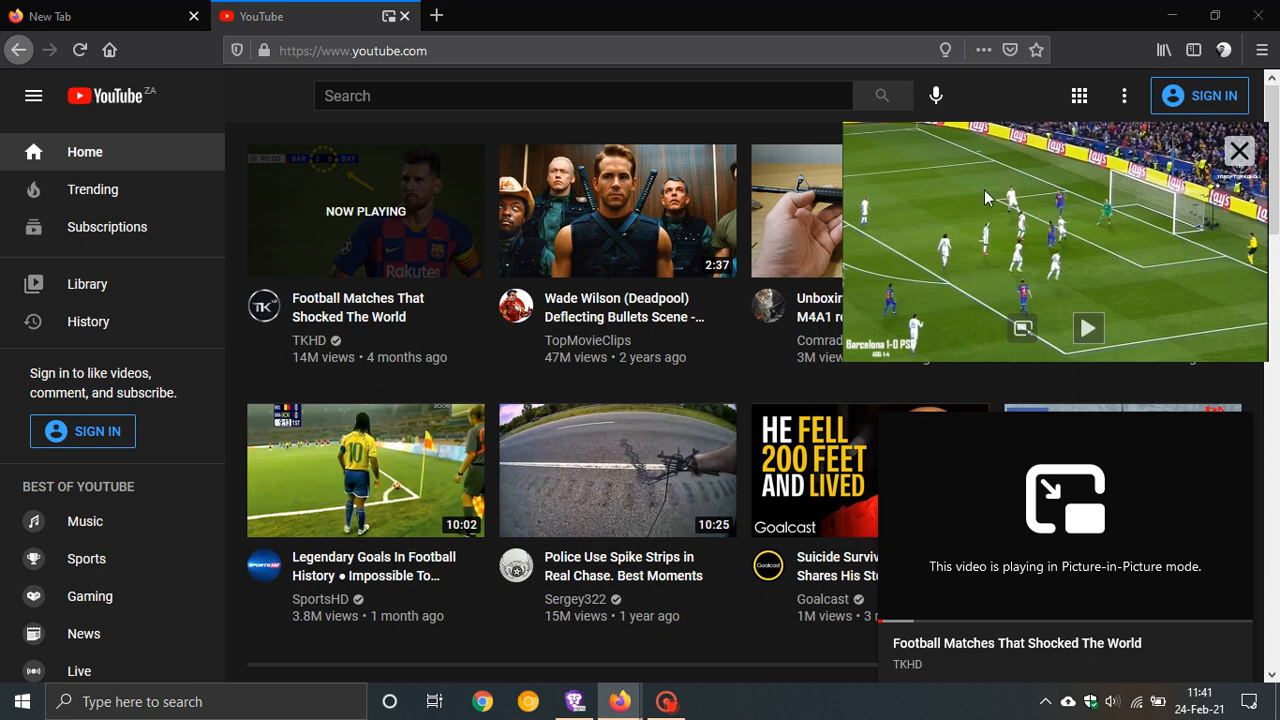
mouse_move(1056, 218)
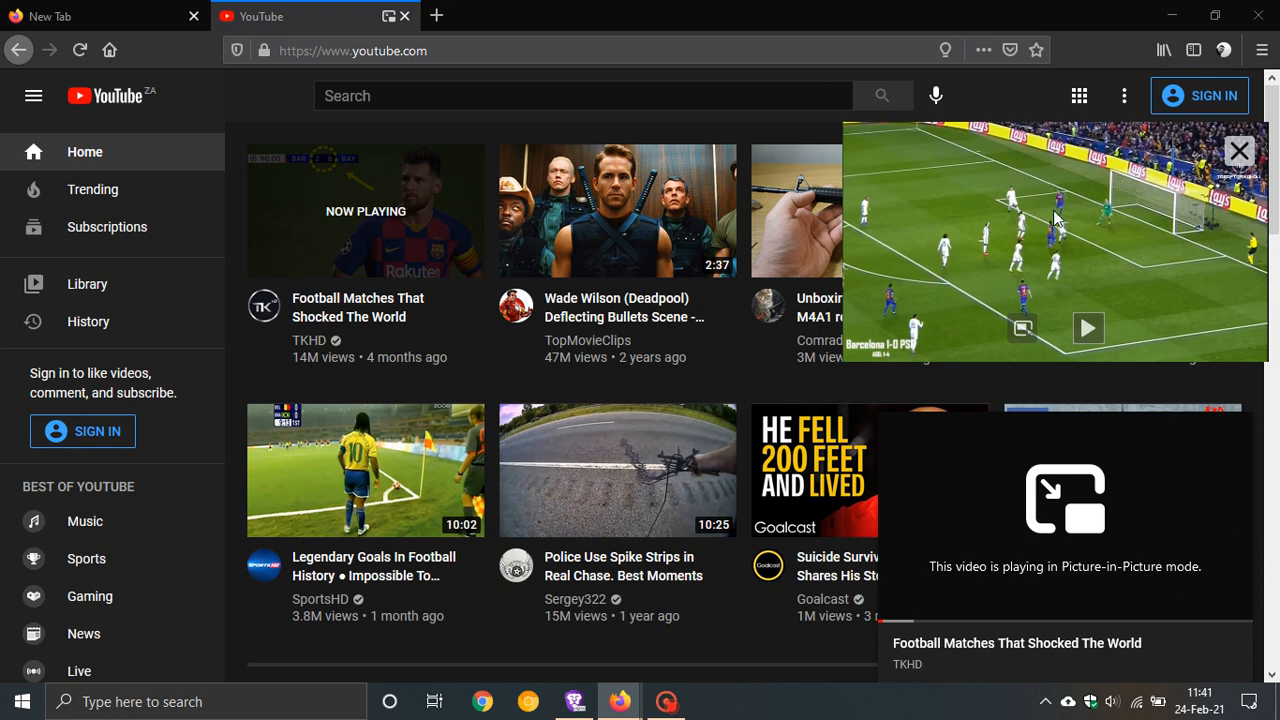
mouse_move(1056, 200)
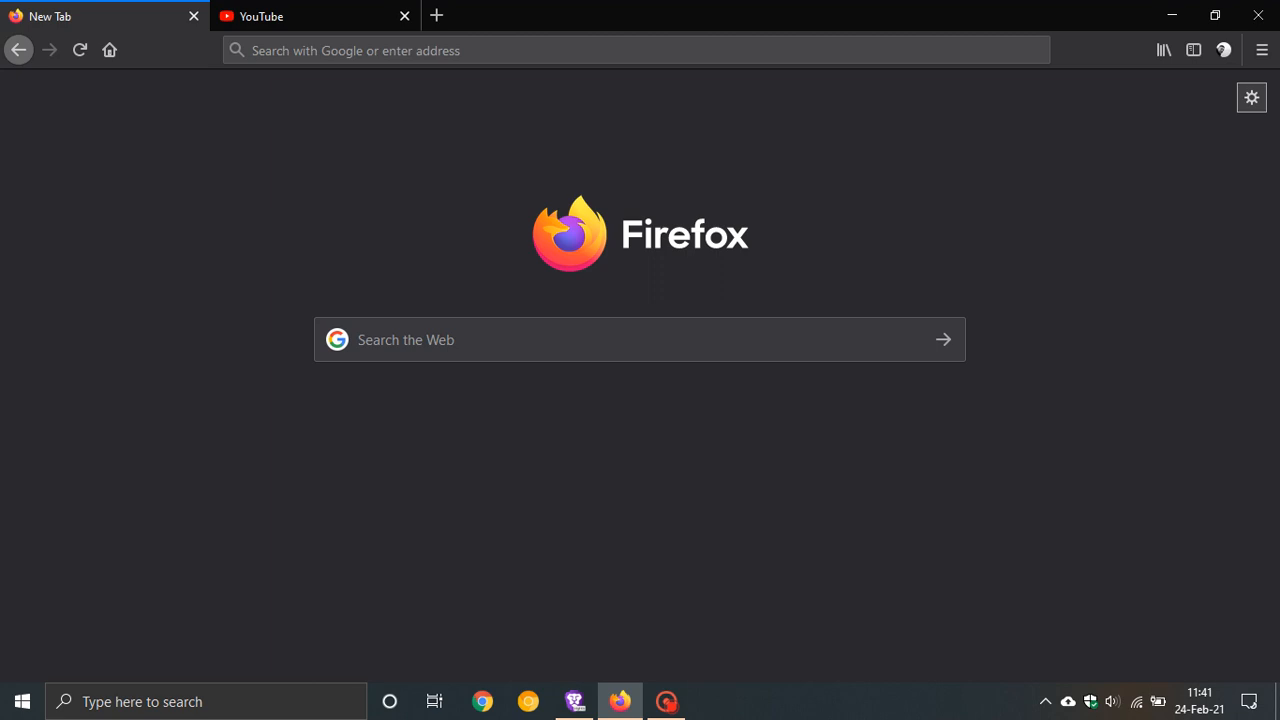
mouse_move(728, 448)
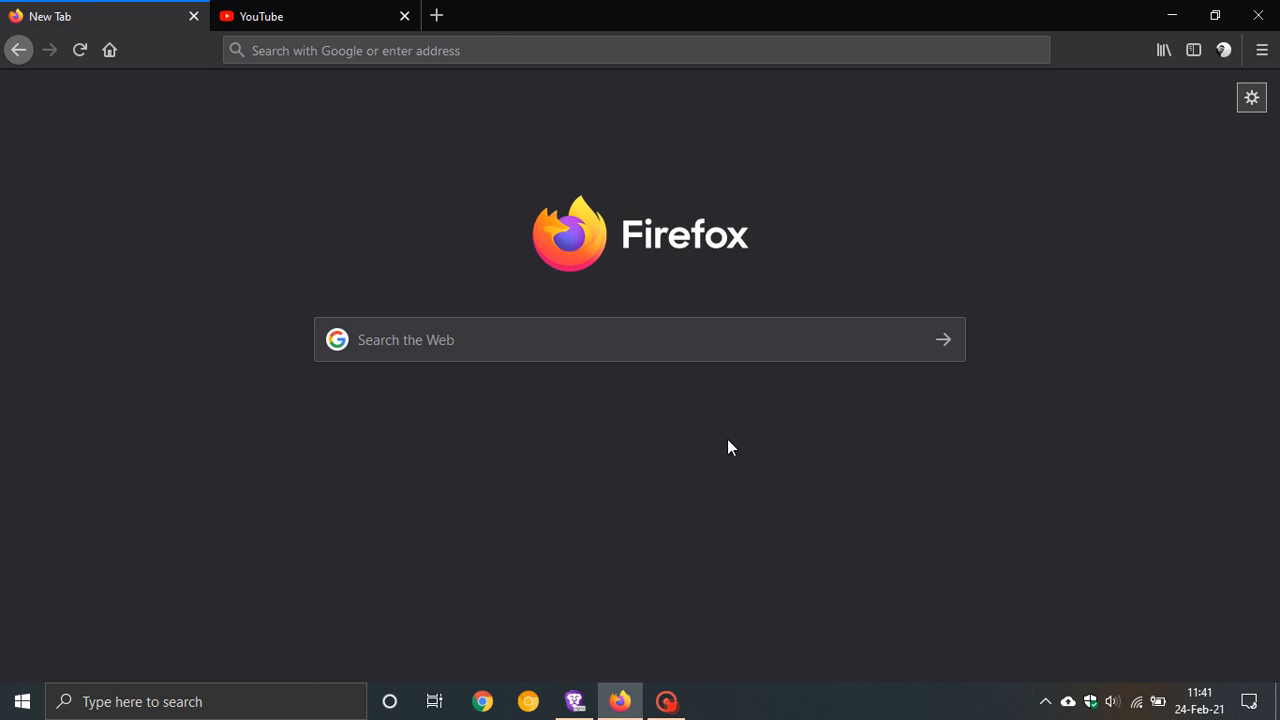
mouse_move(744, 444)
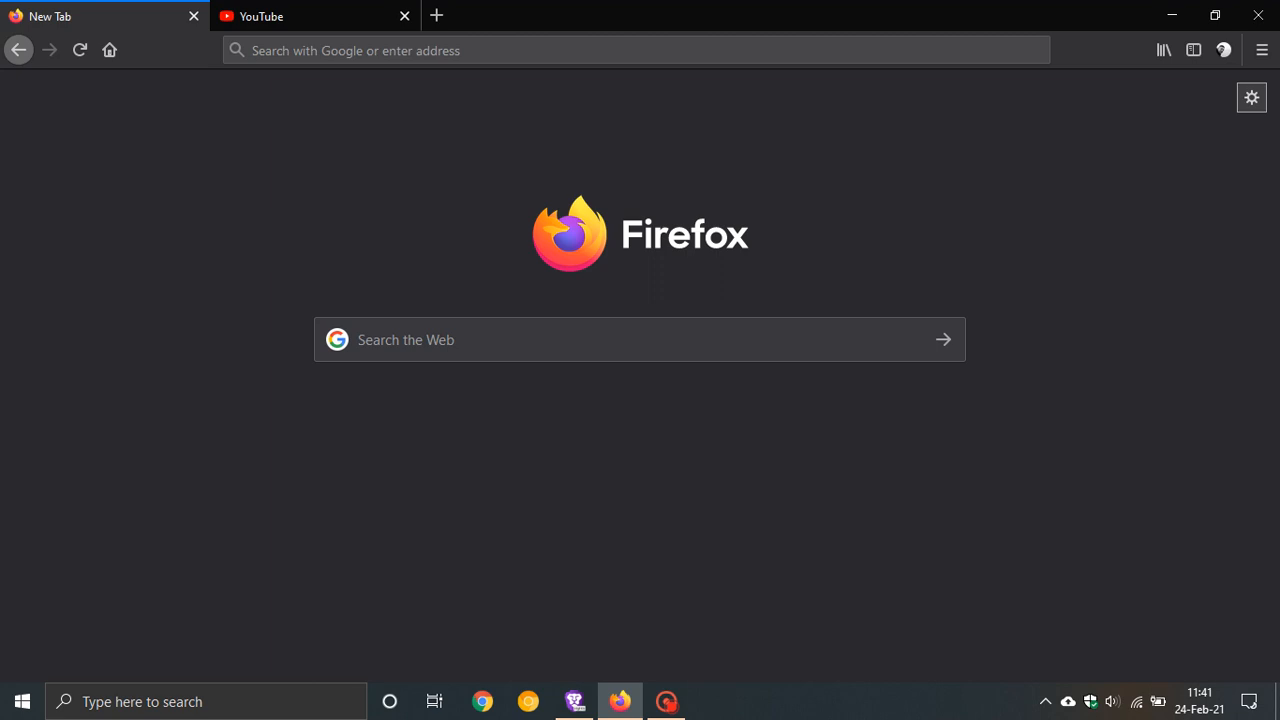
mouse_move(632, 424)
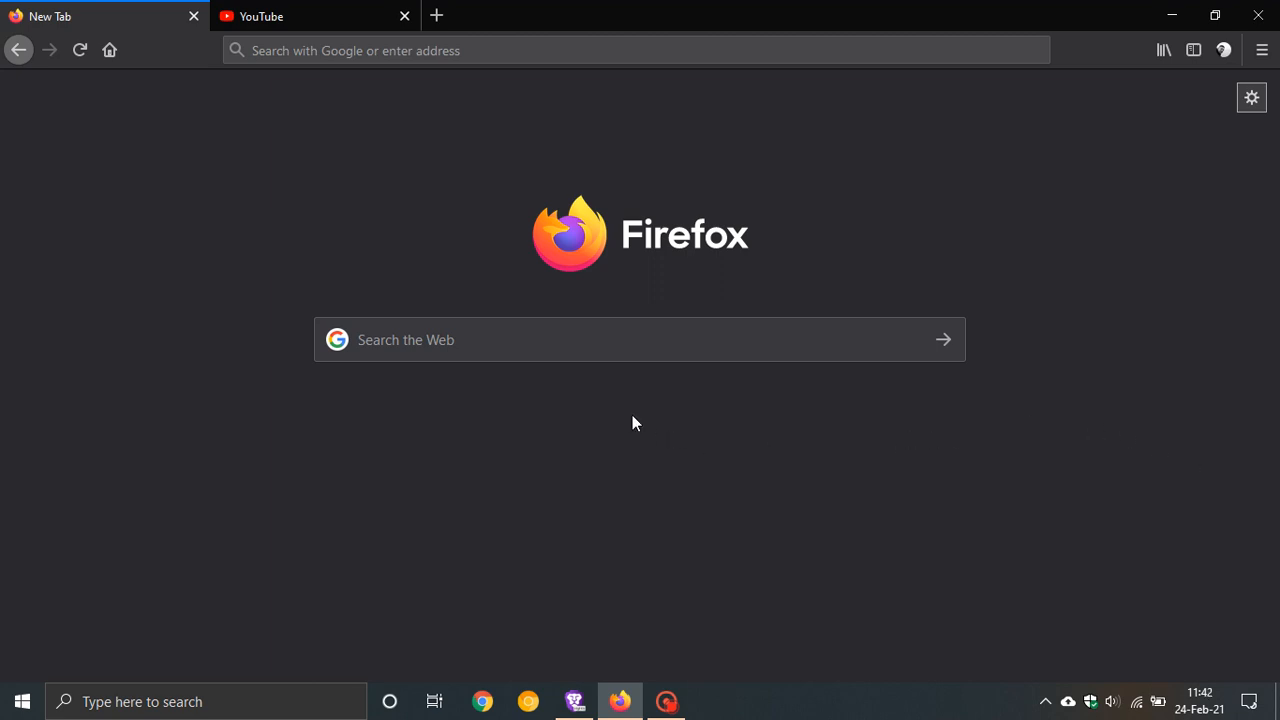
mouse_move(568, 448)
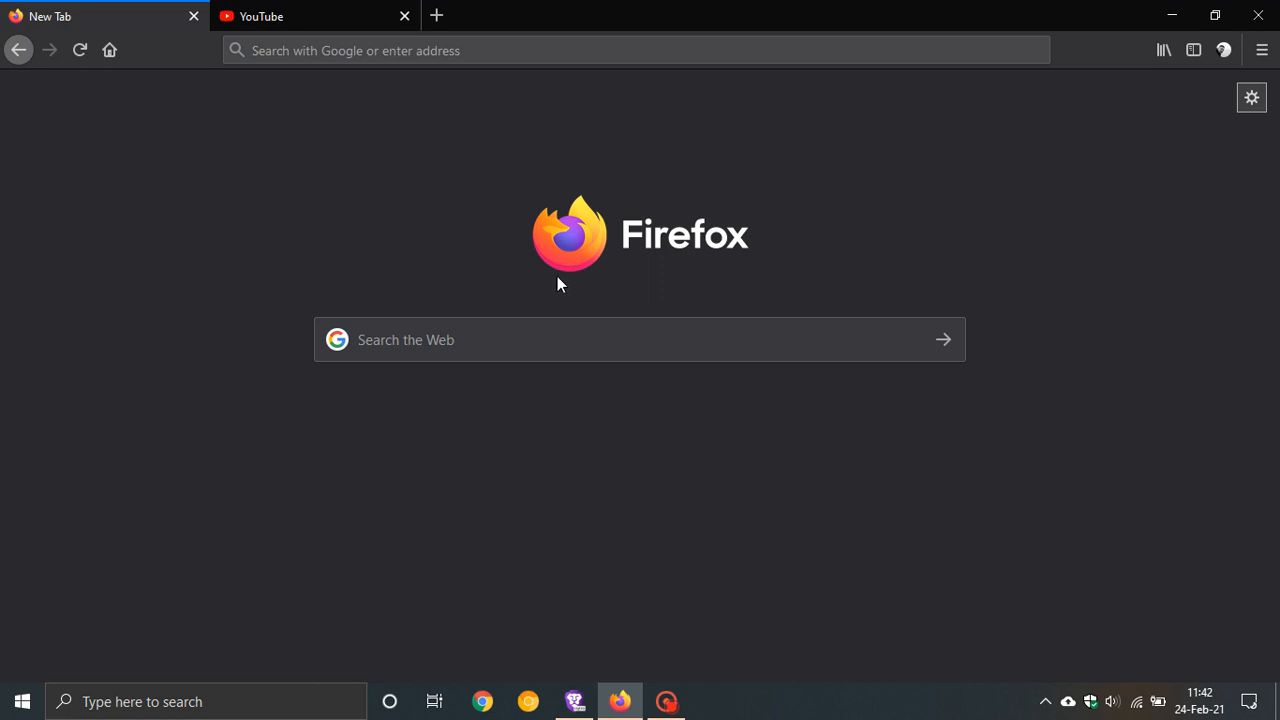
mouse_move(756, 292)
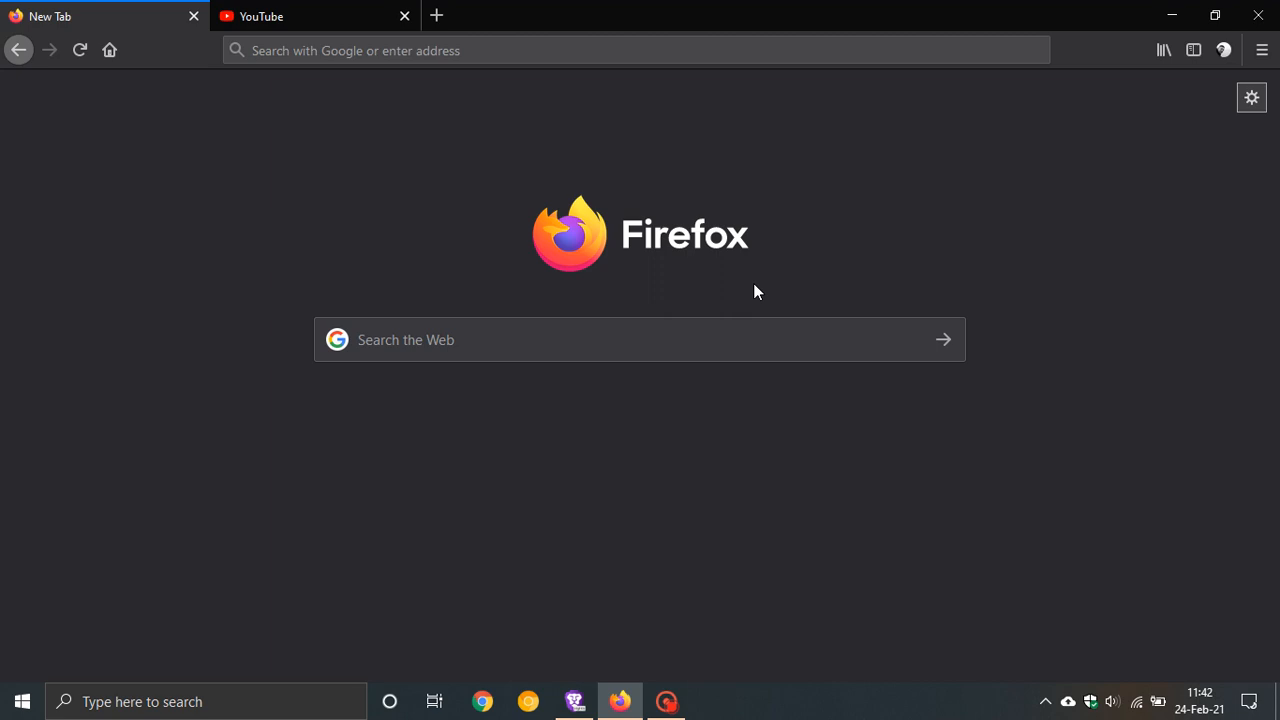
mouse_move(992, 276)
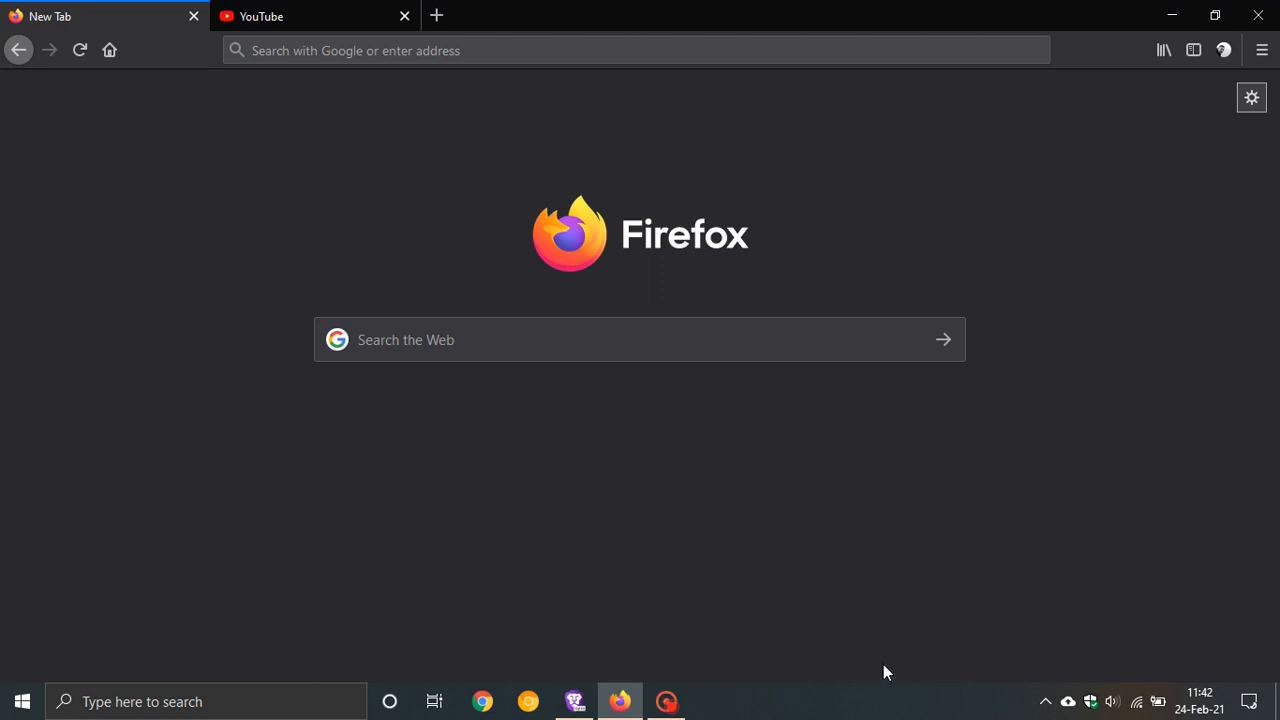
mouse_move(624, 480)
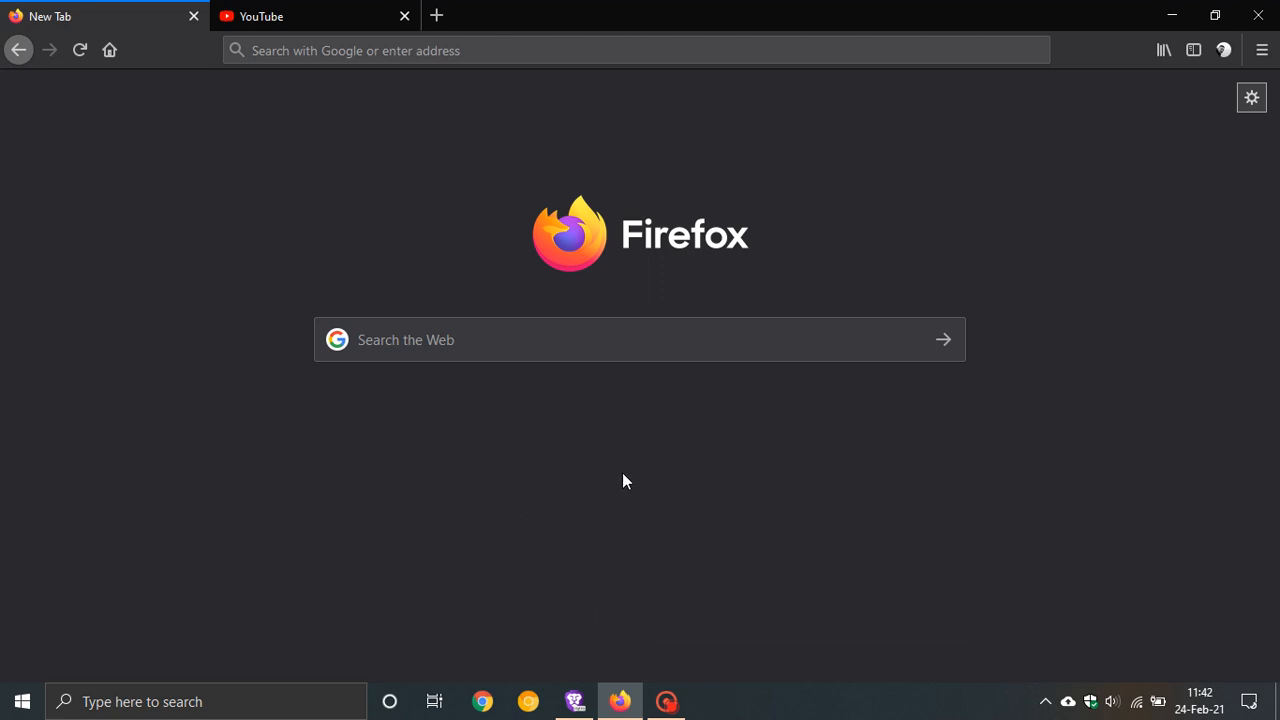
mouse_move(652, 456)
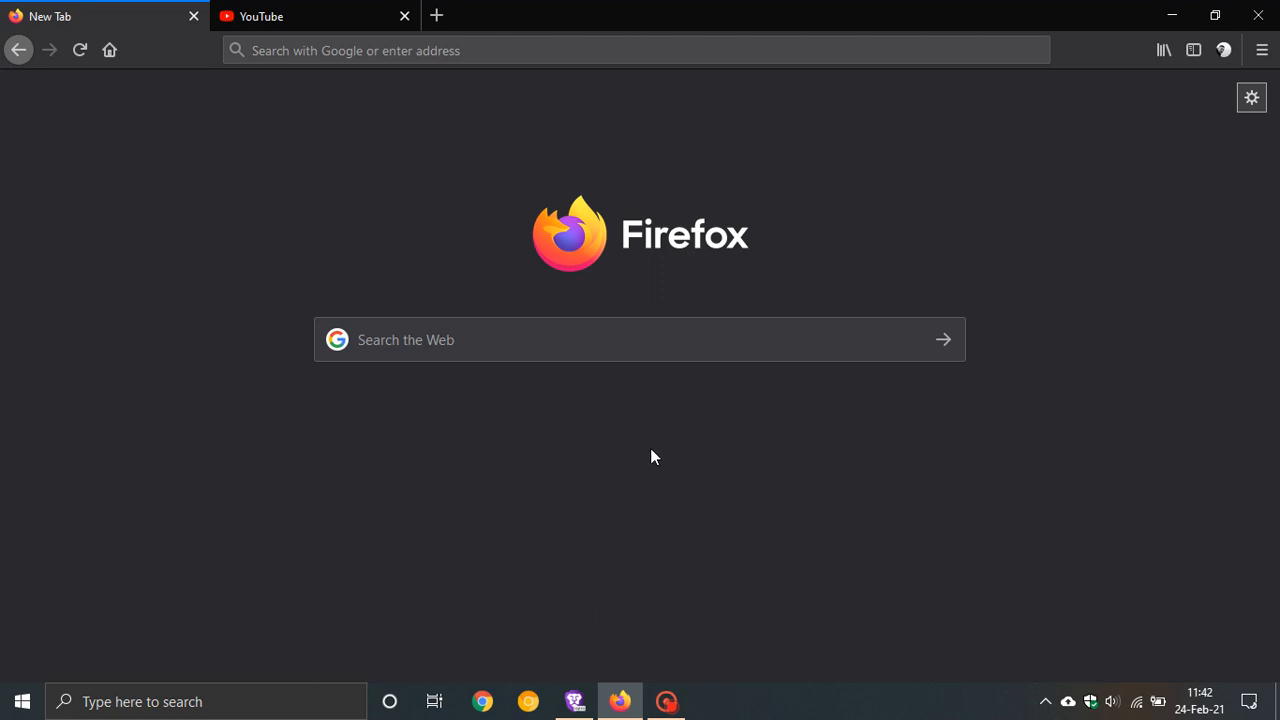
mouse_move(658, 456)
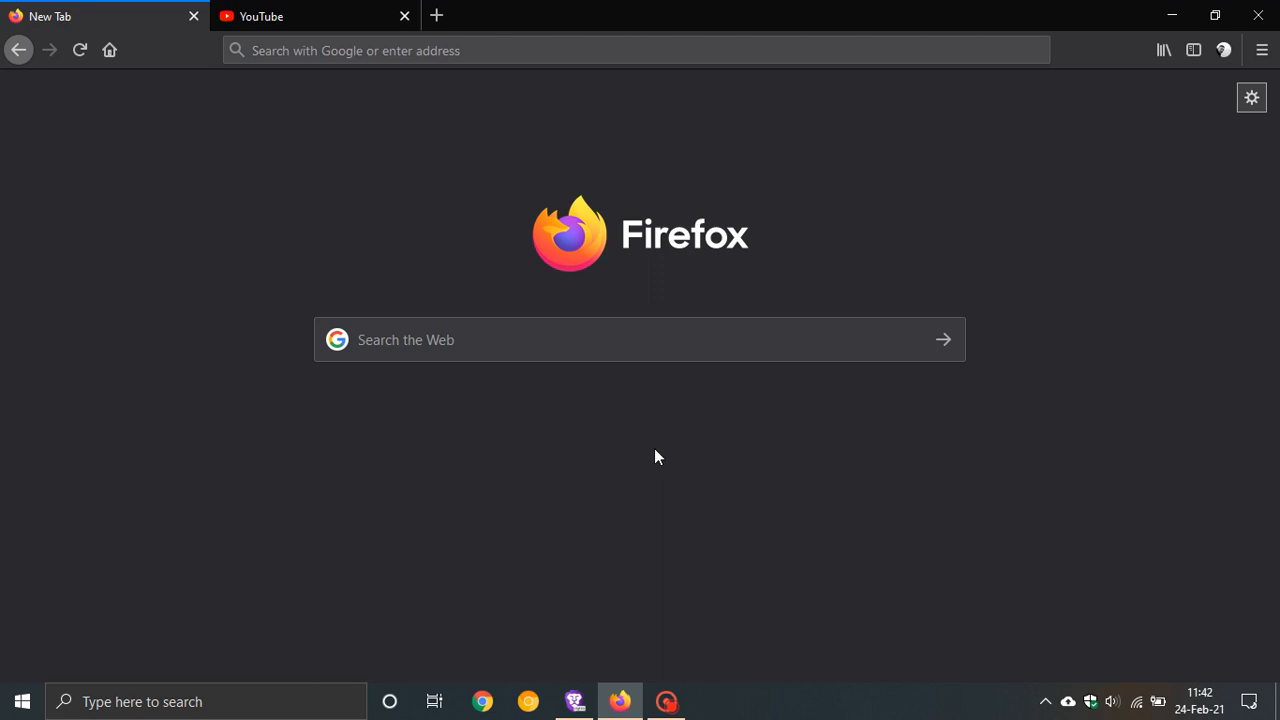
mouse_move(680, 456)
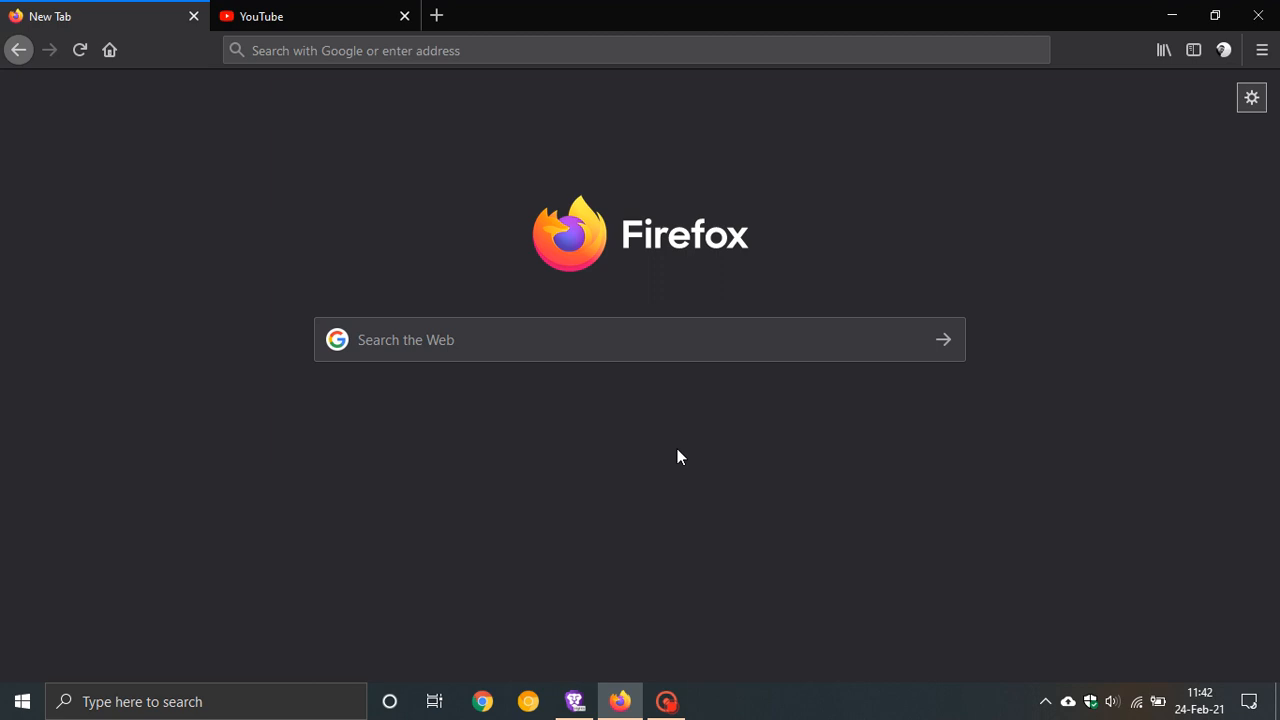
mouse_move(700, 464)
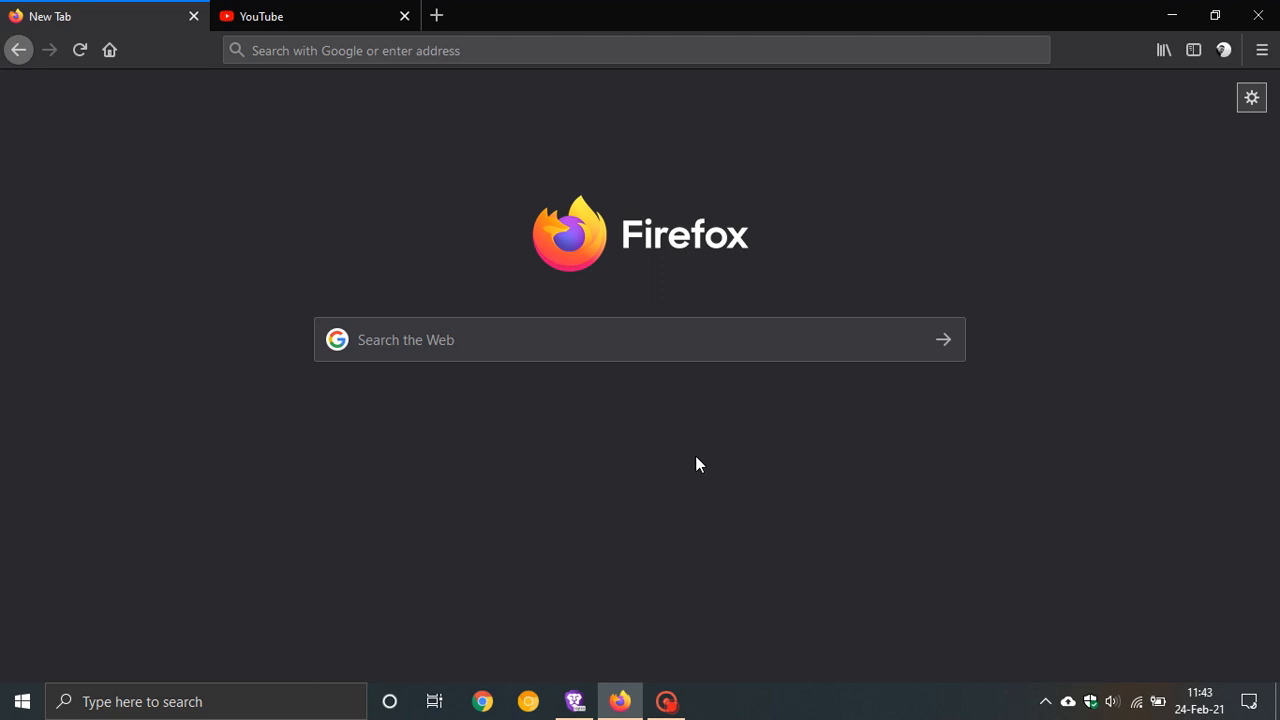
mouse_move(1208, 264)
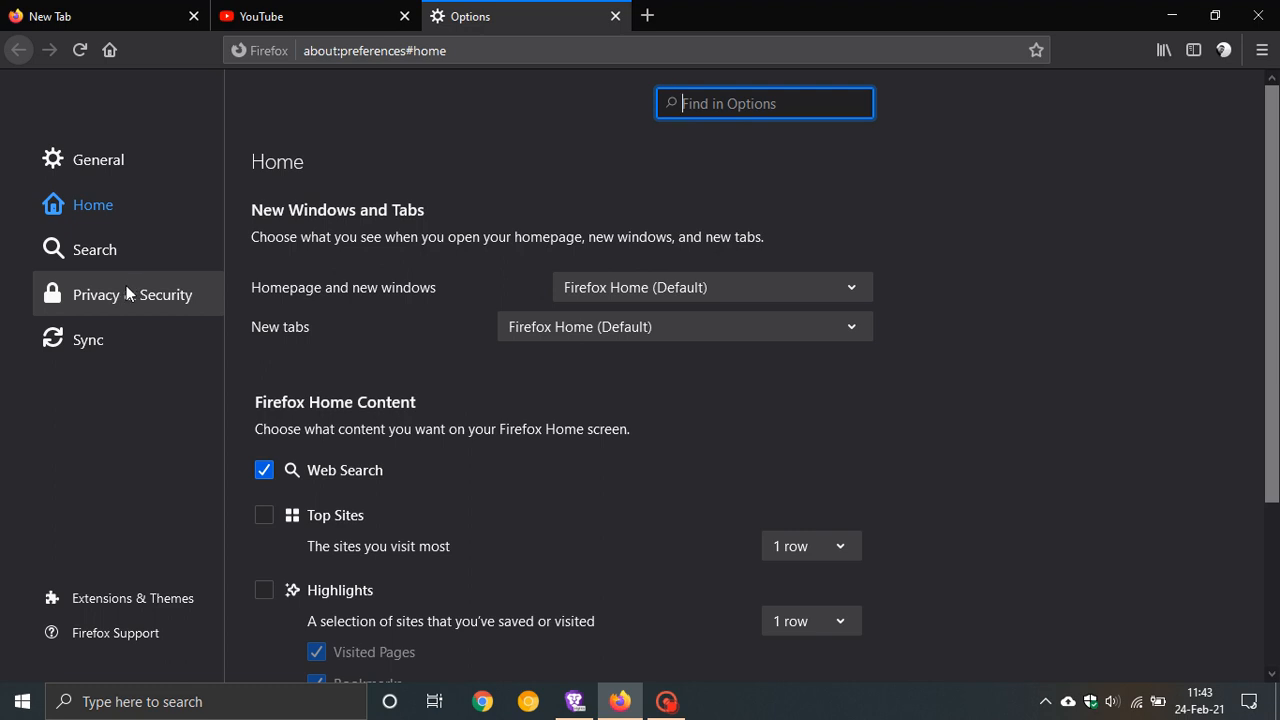
- Go to Privacy & Security to show the Enhanced Tracking Protection levels
left_click(132, 294)
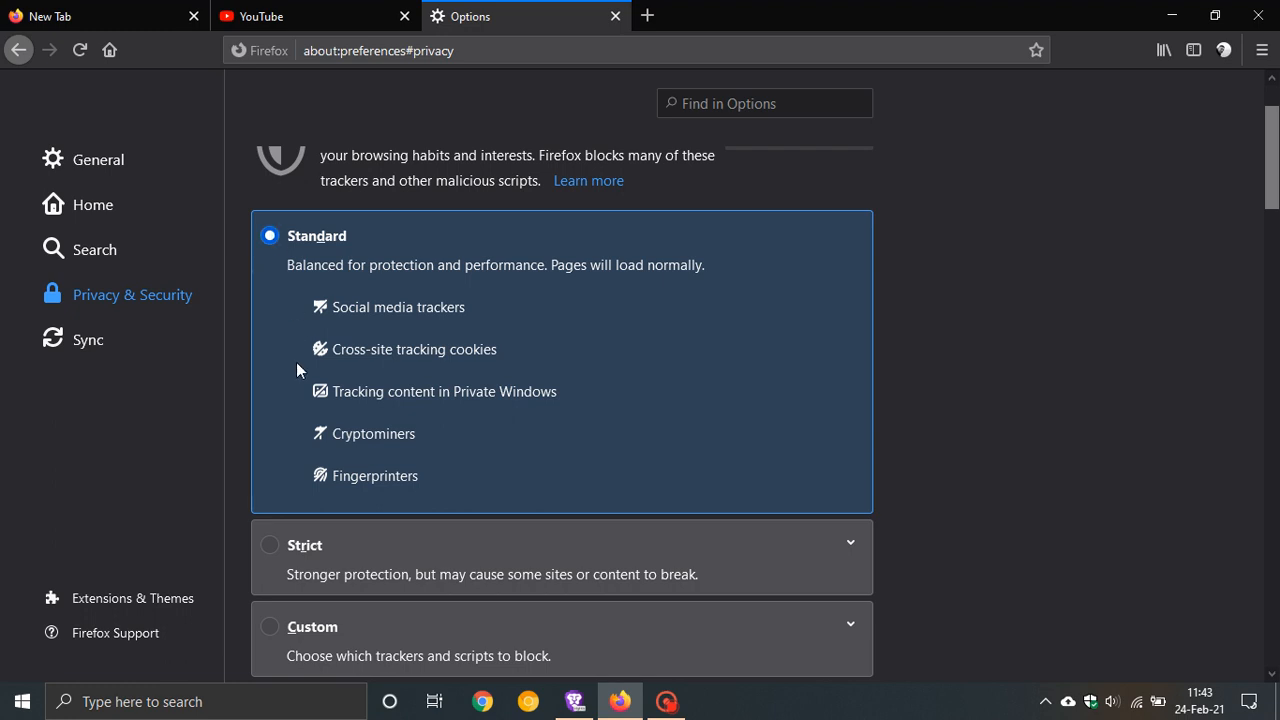
mouse_move(272, 556)
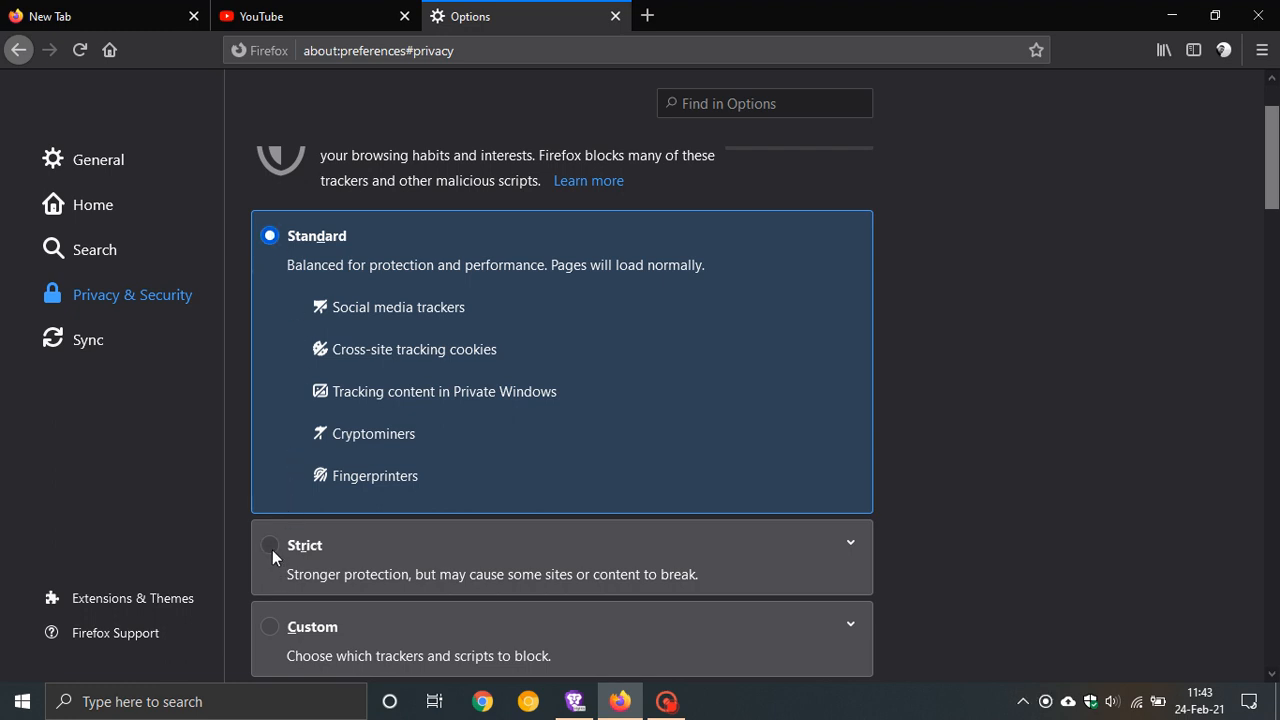
mouse_move(656, 112)
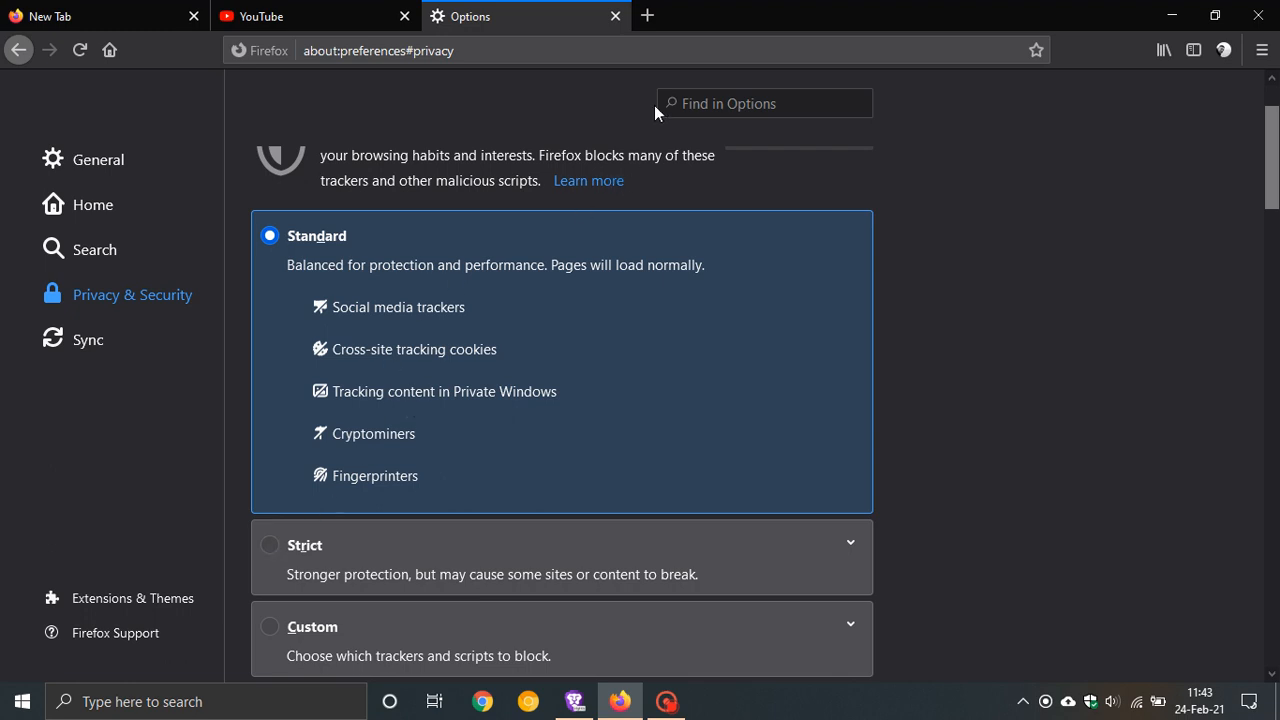
left_click(616, 16)
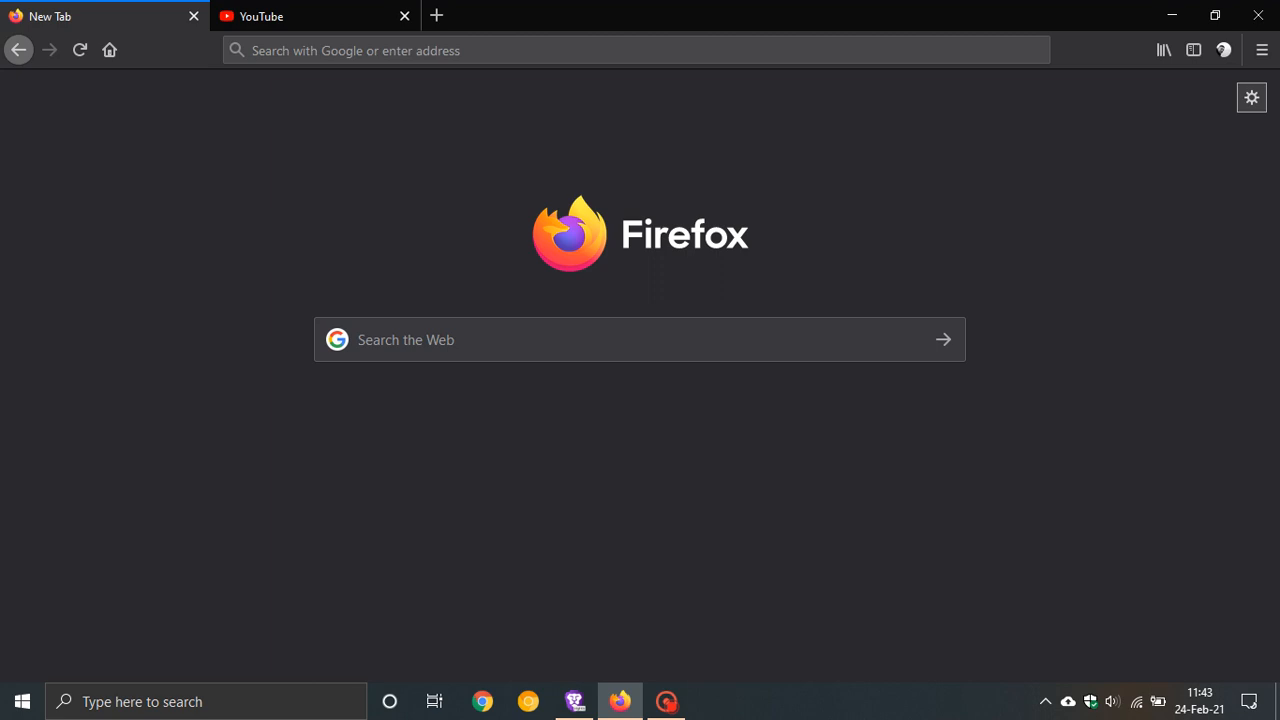
mouse_move(764, 452)
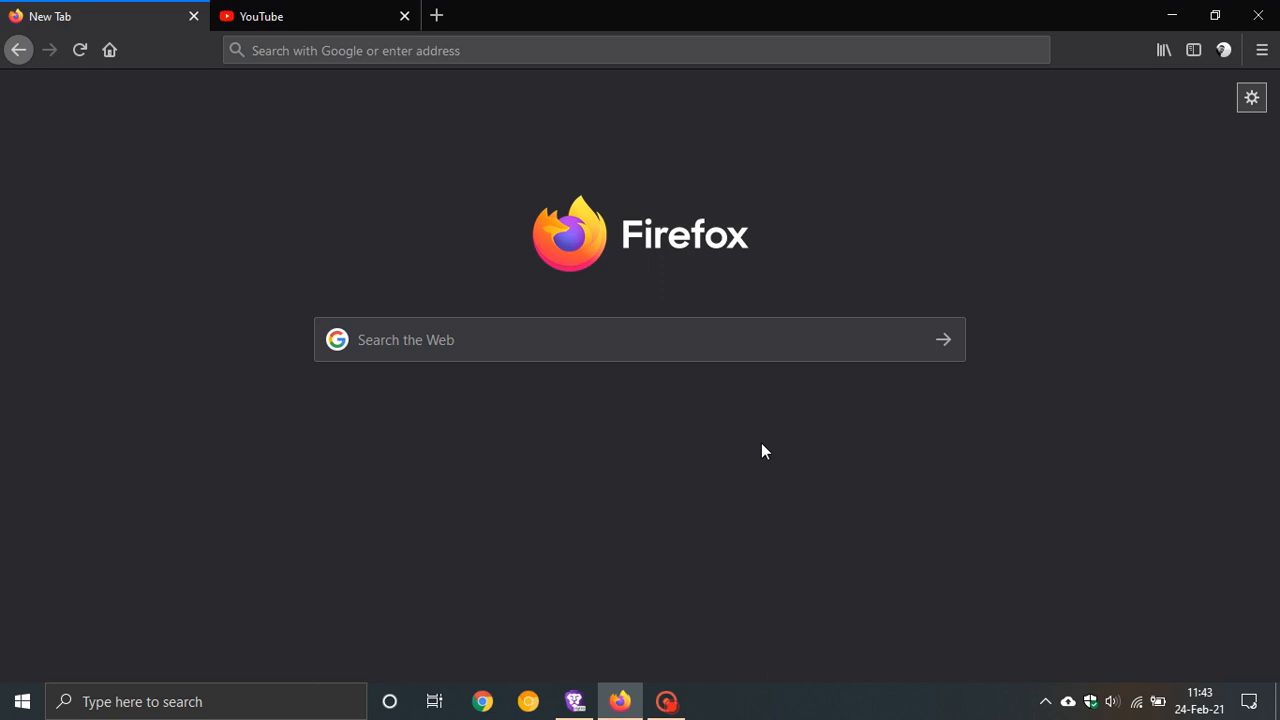
mouse_move(800, 452)
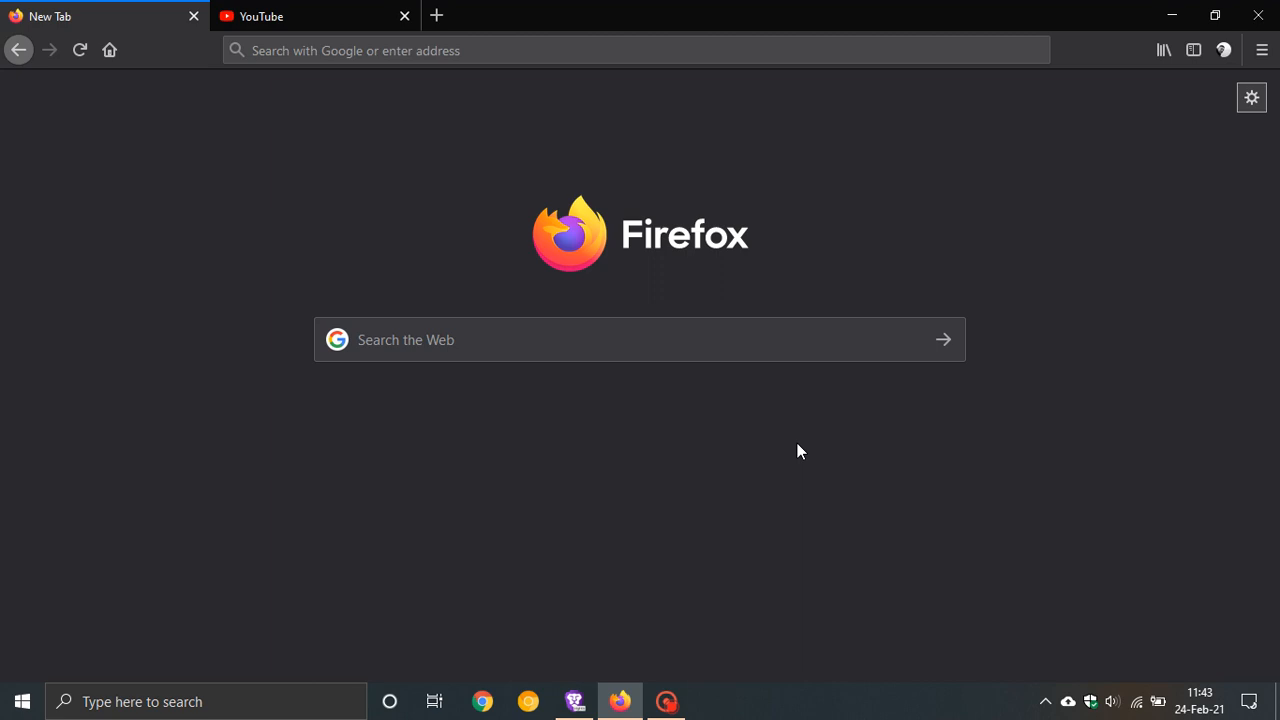
mouse_move(792, 452)
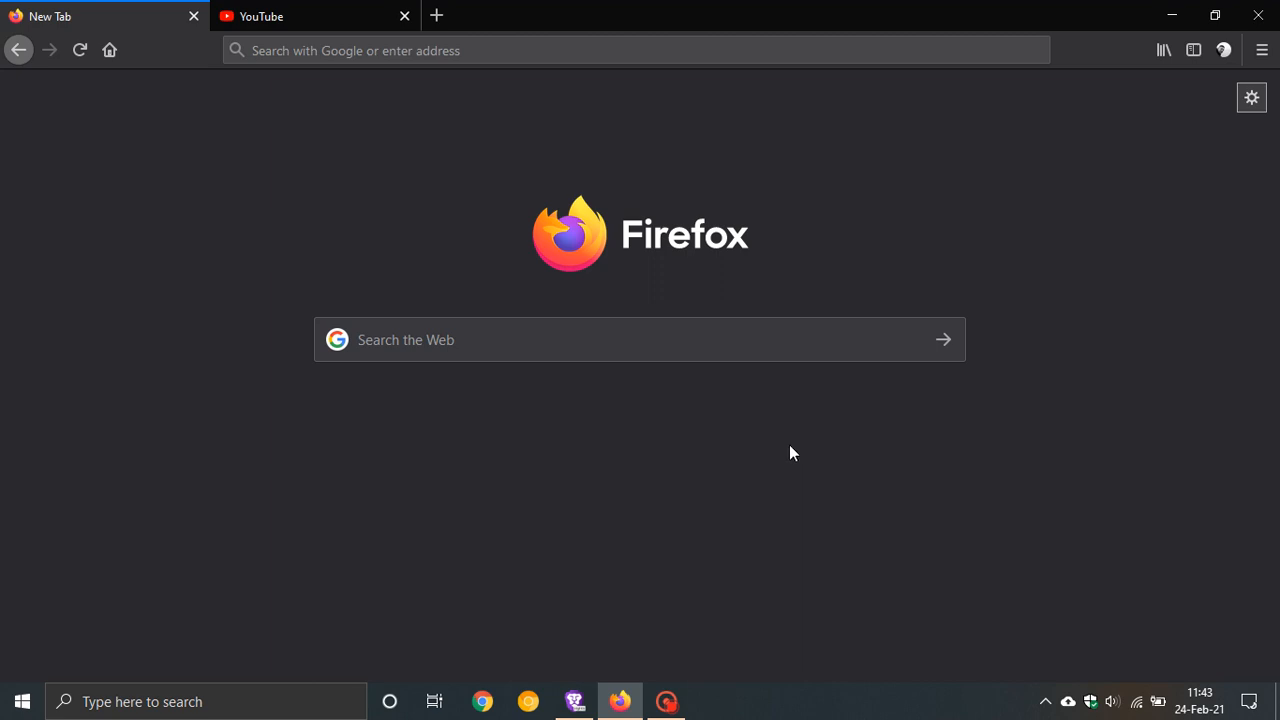
mouse_move(786, 486)
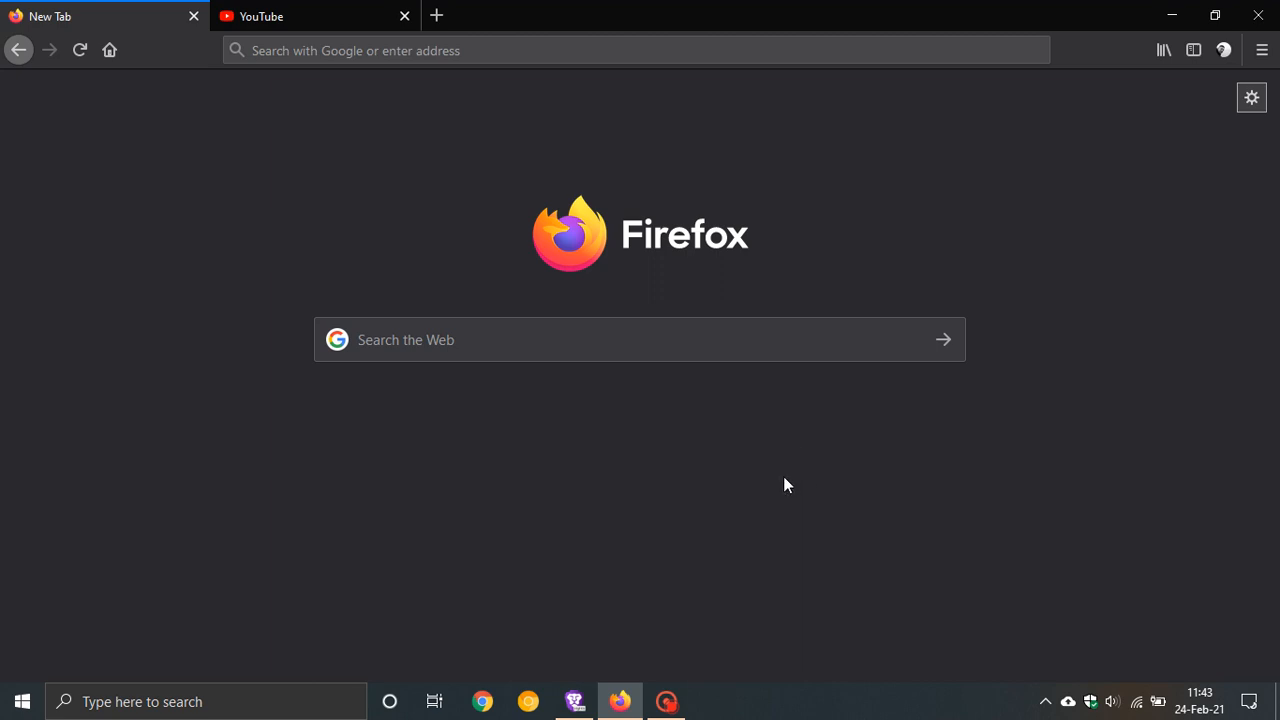
mouse_move(1108, 392)
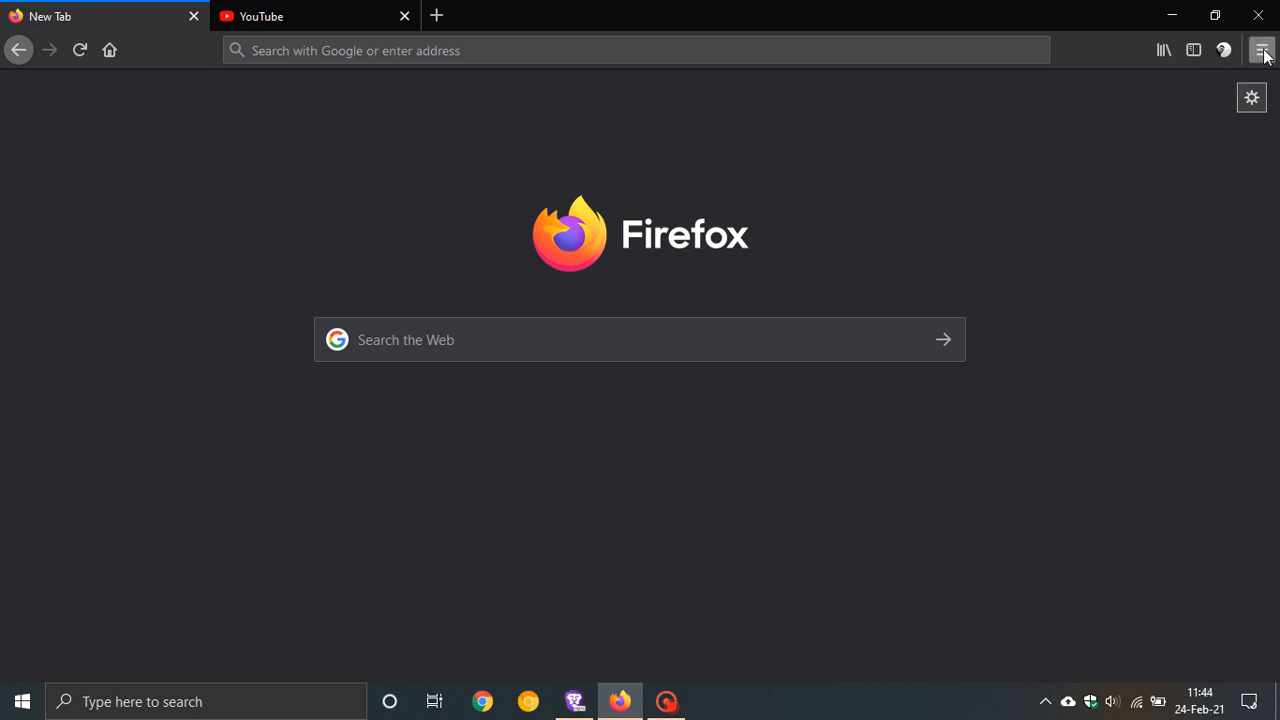
- Reach About Firefox through the main menu's Help submenu to show version 86.0 (64-bit)
left_click(1262, 50)
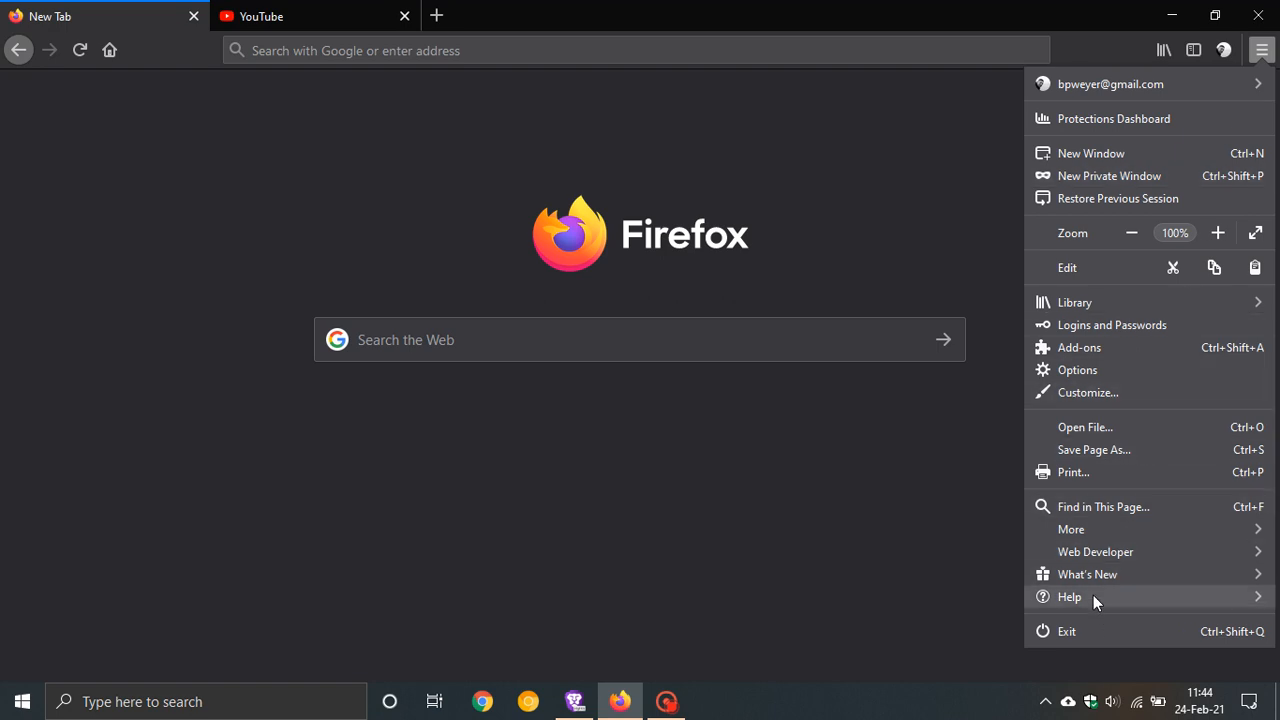
left_click(1068, 596)
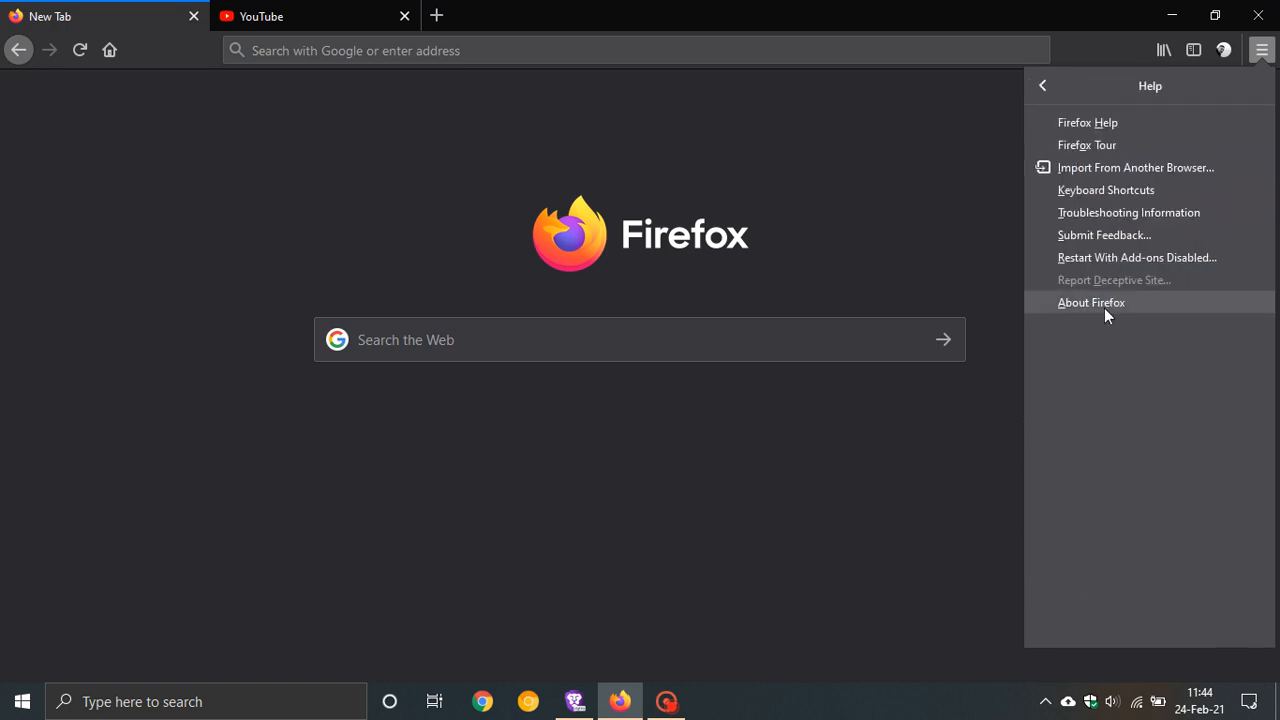
left_click(1092, 302)
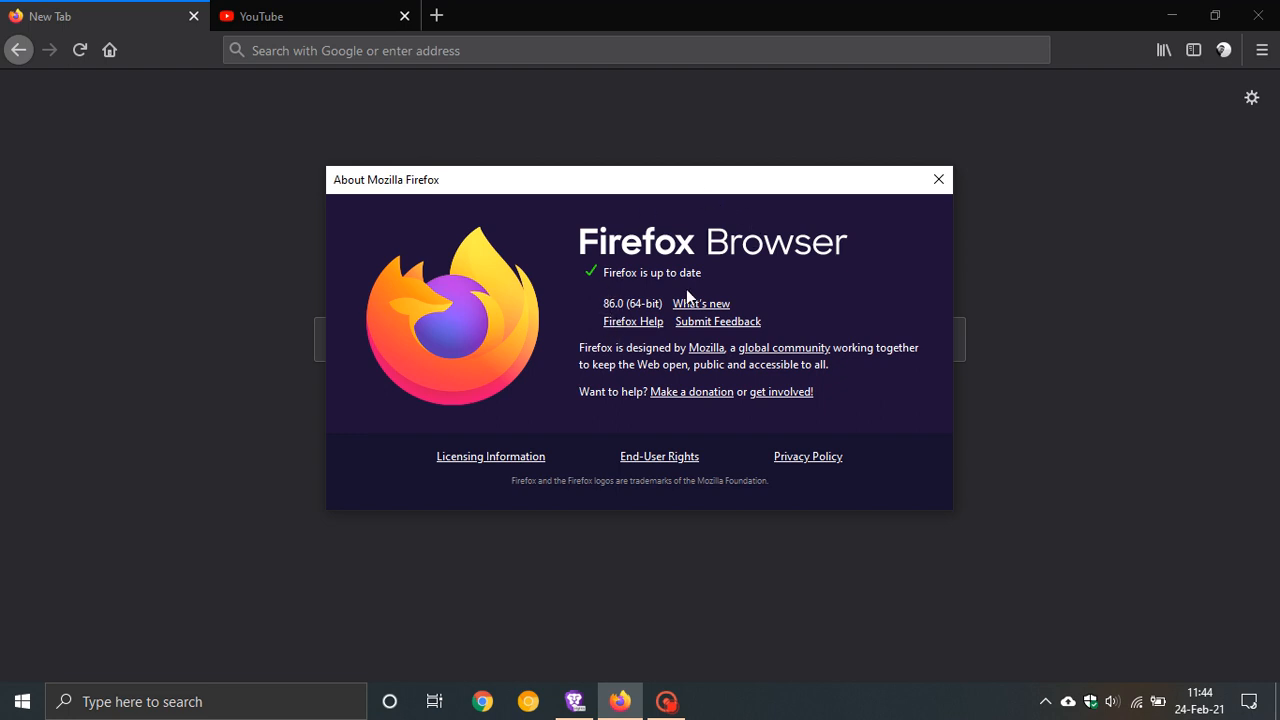
mouse_move(622, 264)
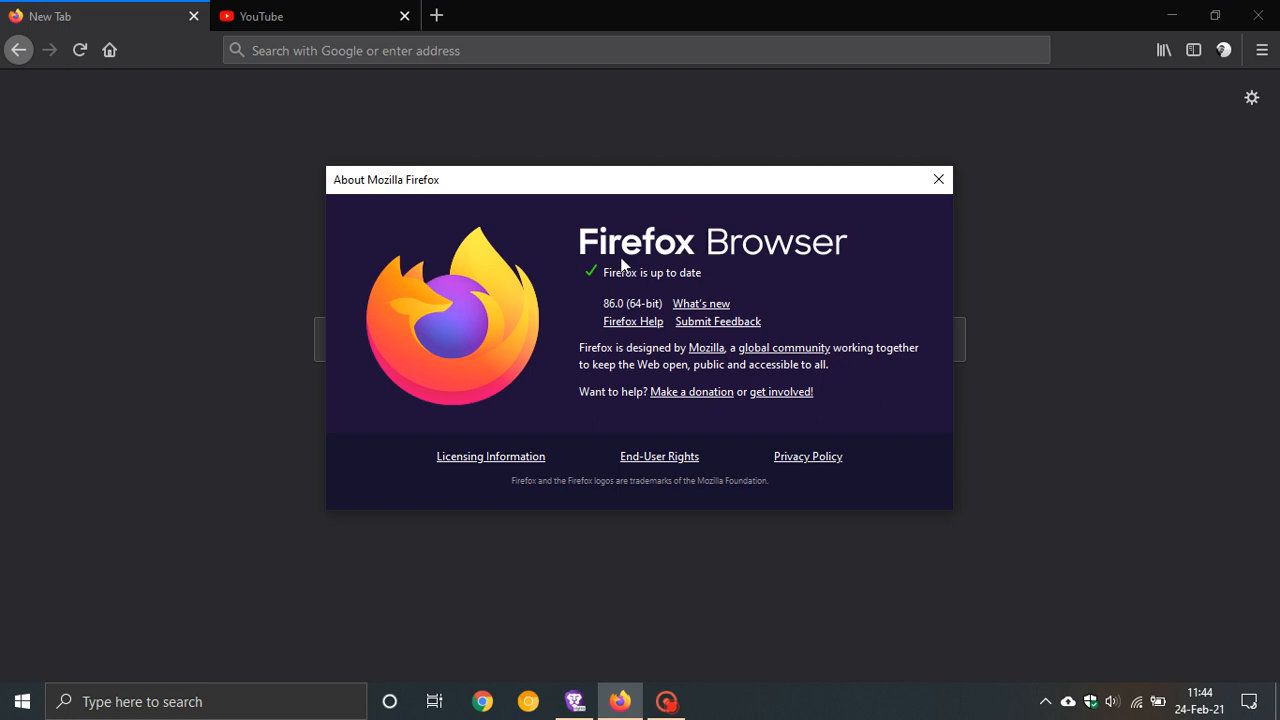
mouse_move(700, 320)
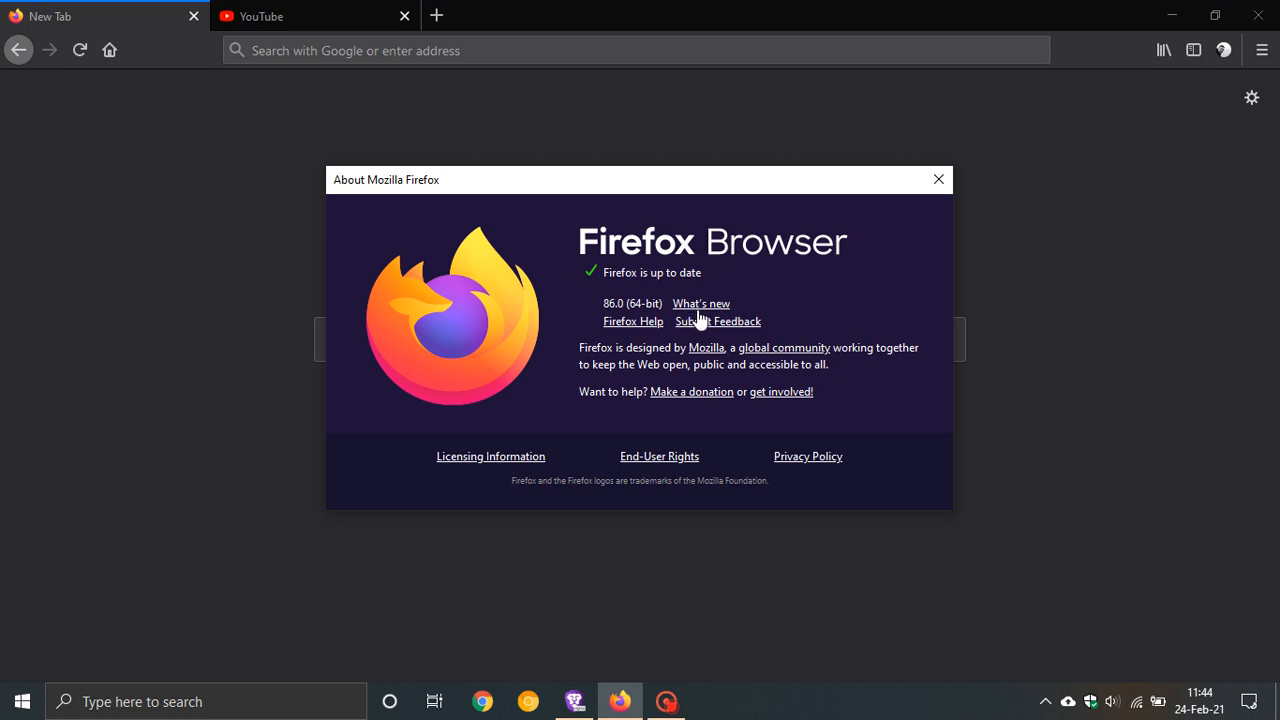
mouse_move(704, 316)
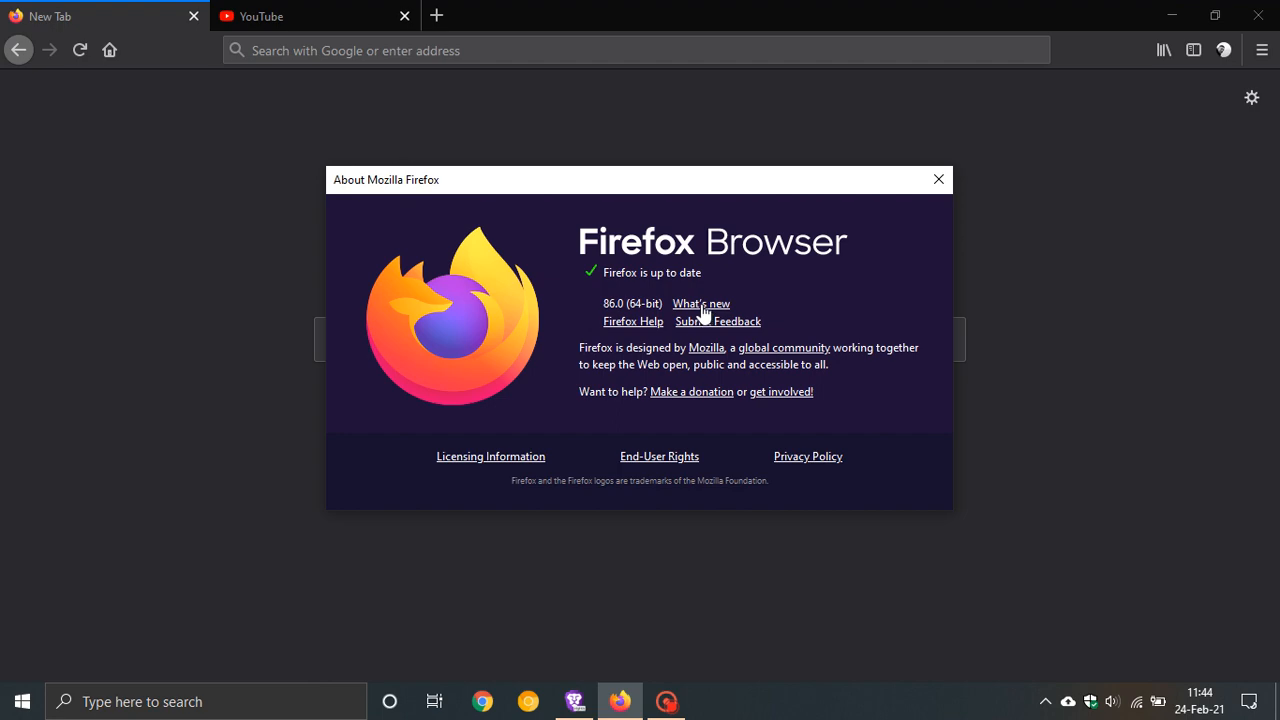
- Bring up the 86.0 release notes from What's new, dismiss the About window, and skim the first sections
left_click(700, 304)
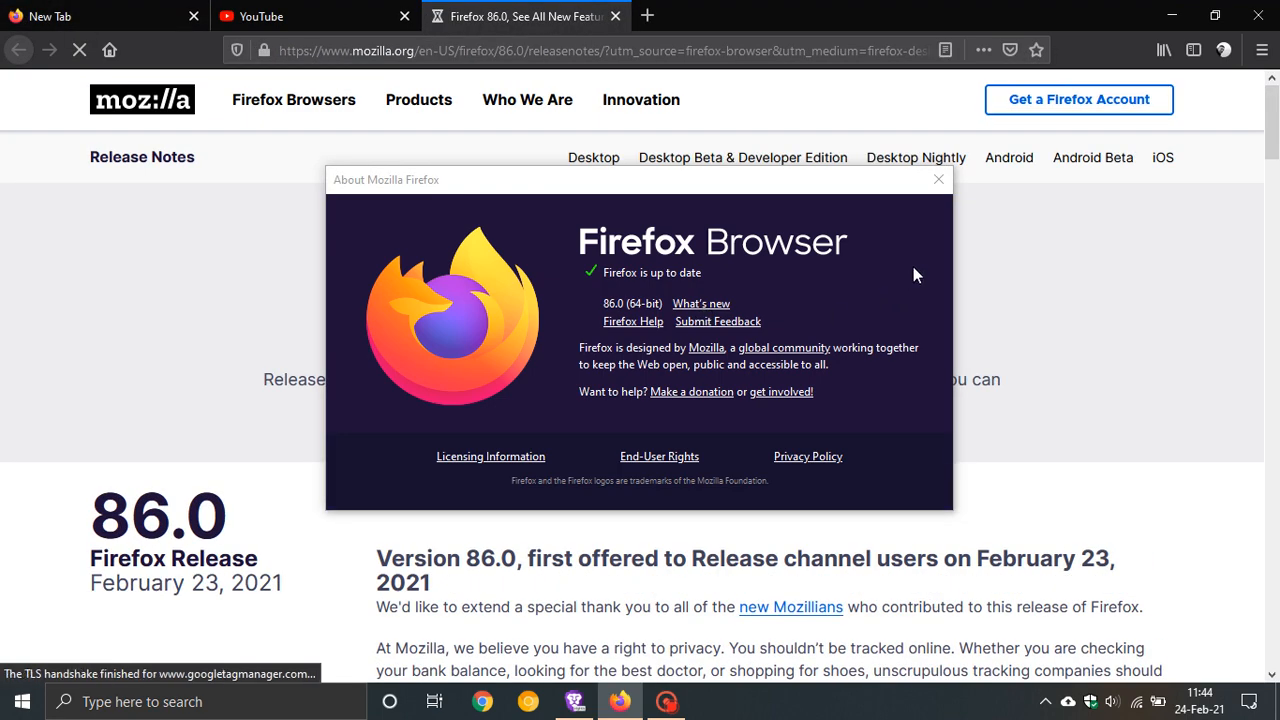
left_click(938, 180)
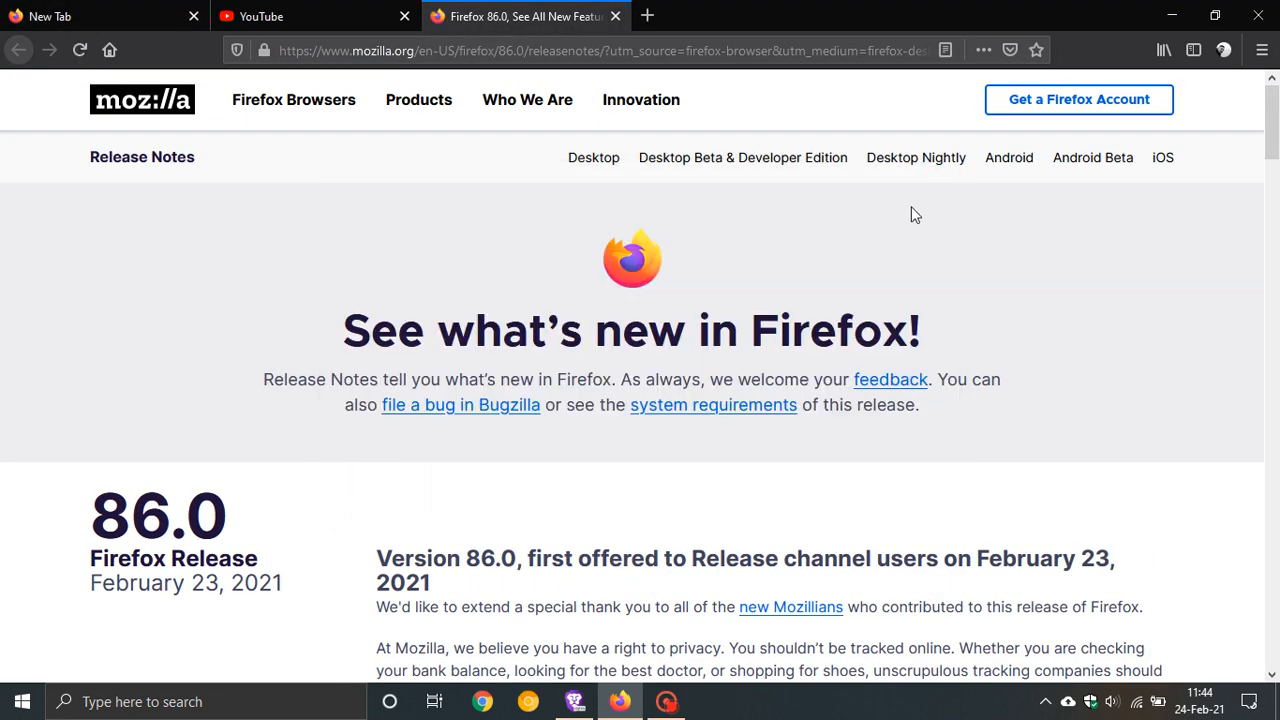
scroll("down", 3)
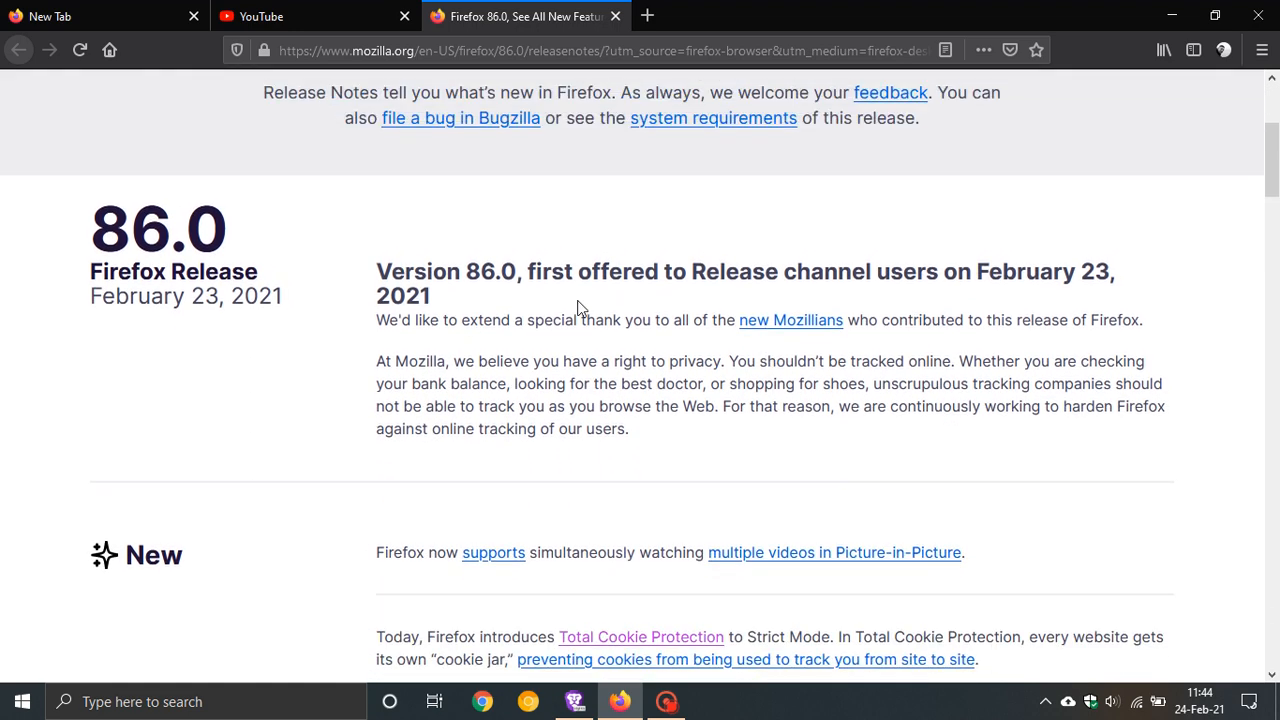
scroll("down", 3)
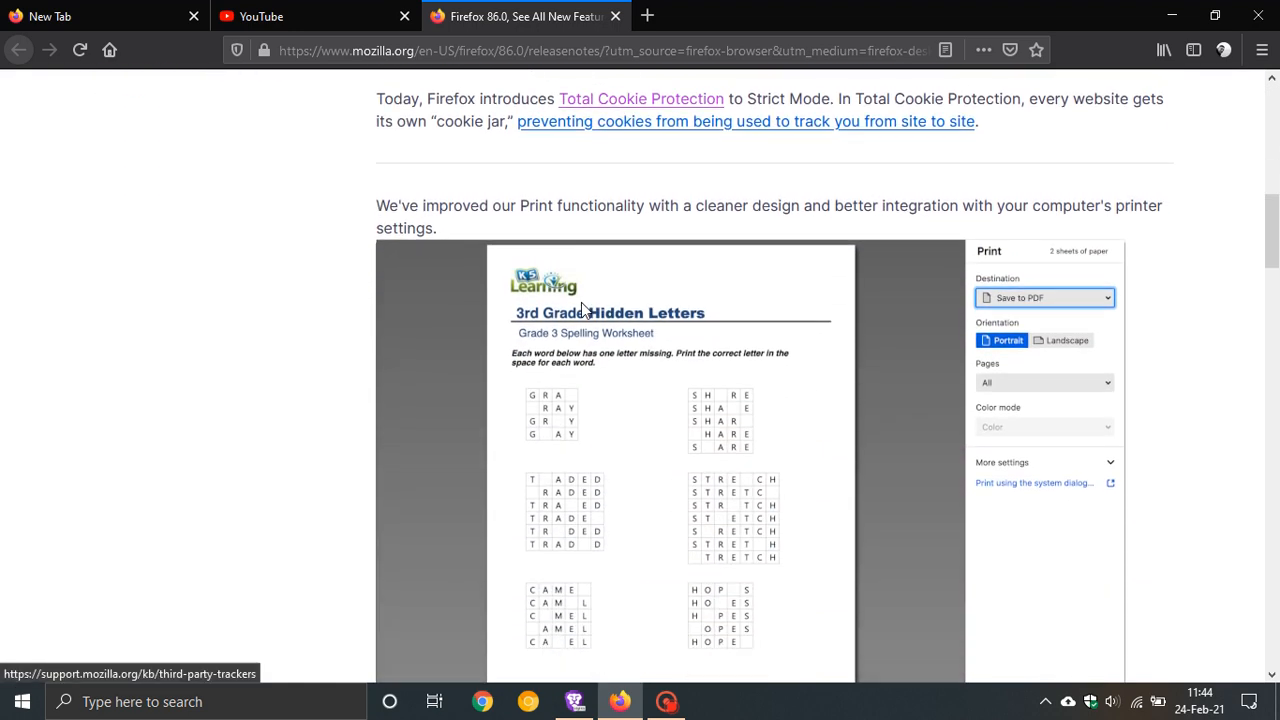
scroll("down", 3)
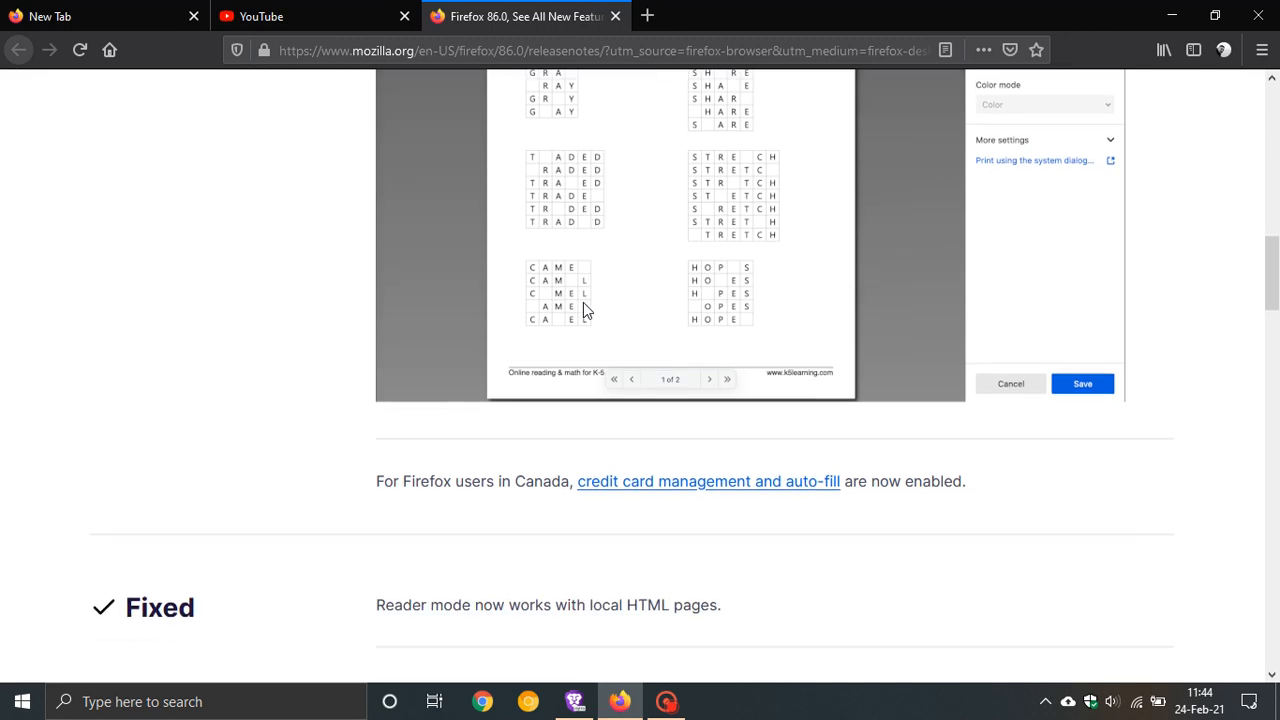
scroll("down", 3)
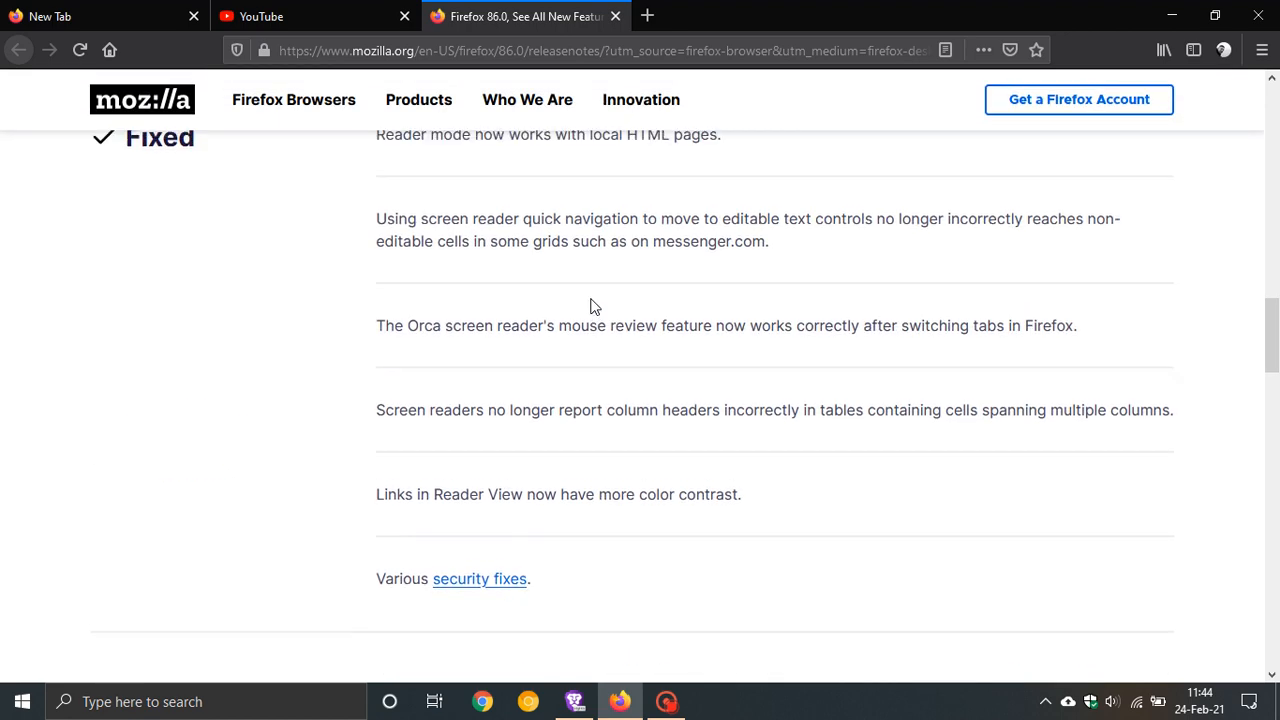
scroll("up", 3)
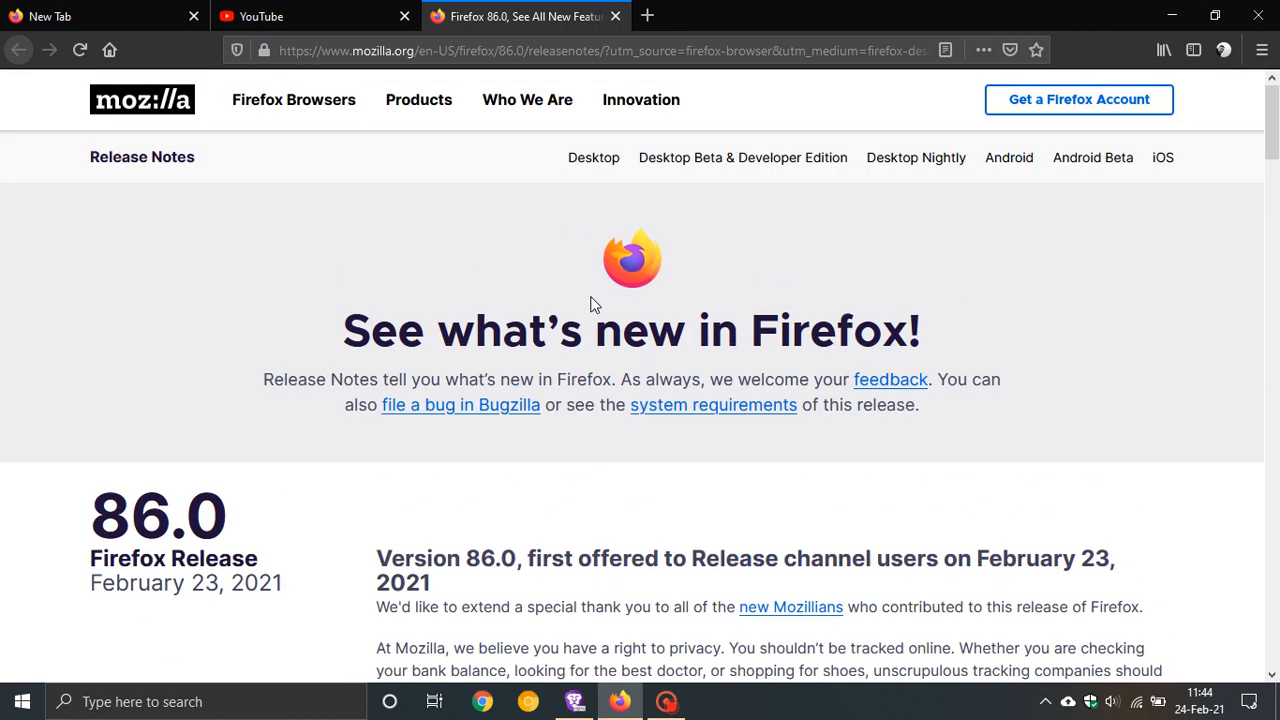
mouse_move(490, 212)
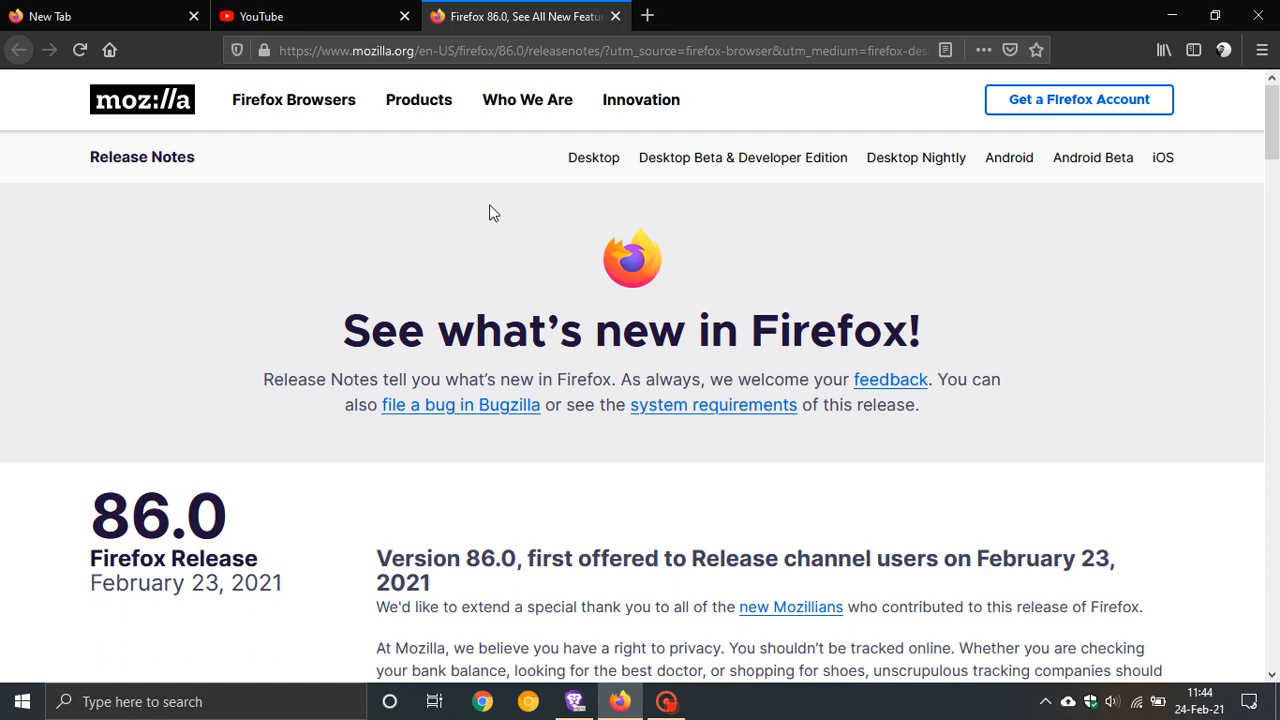
mouse_move(500, 212)
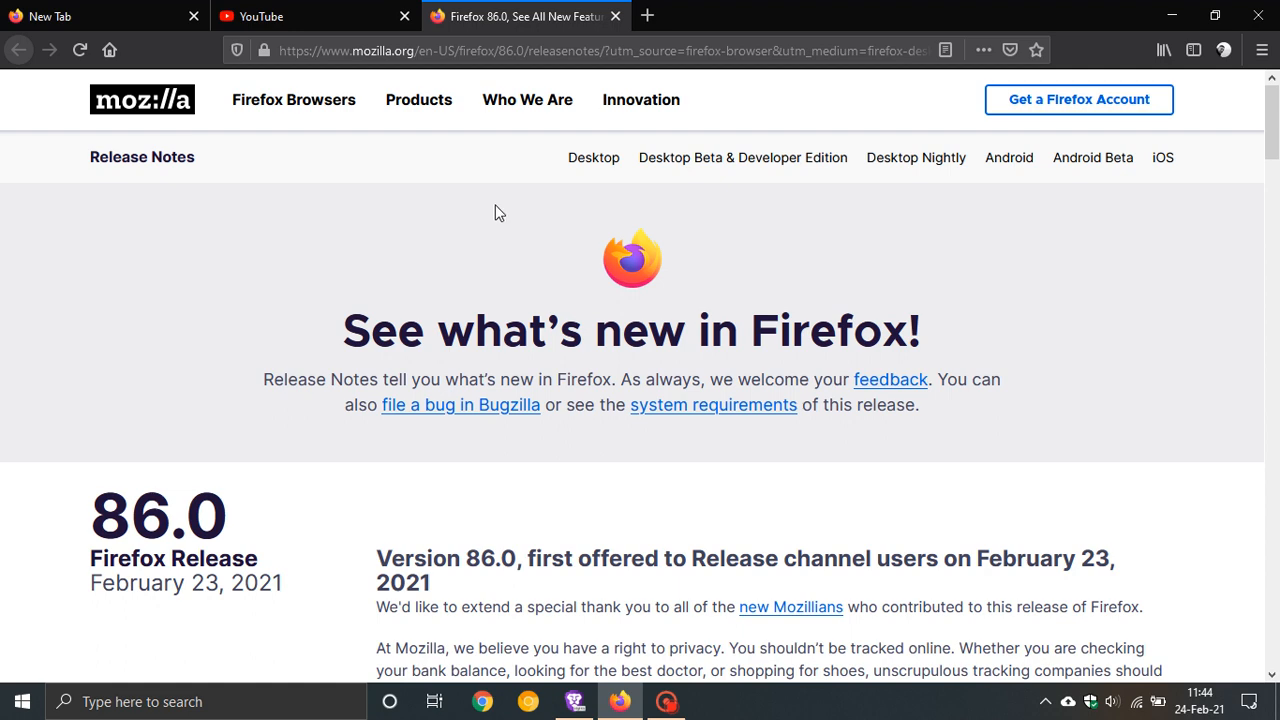
- Read down through the Fixed and Changed sections, then close the release notes tab
scroll("down", 3)
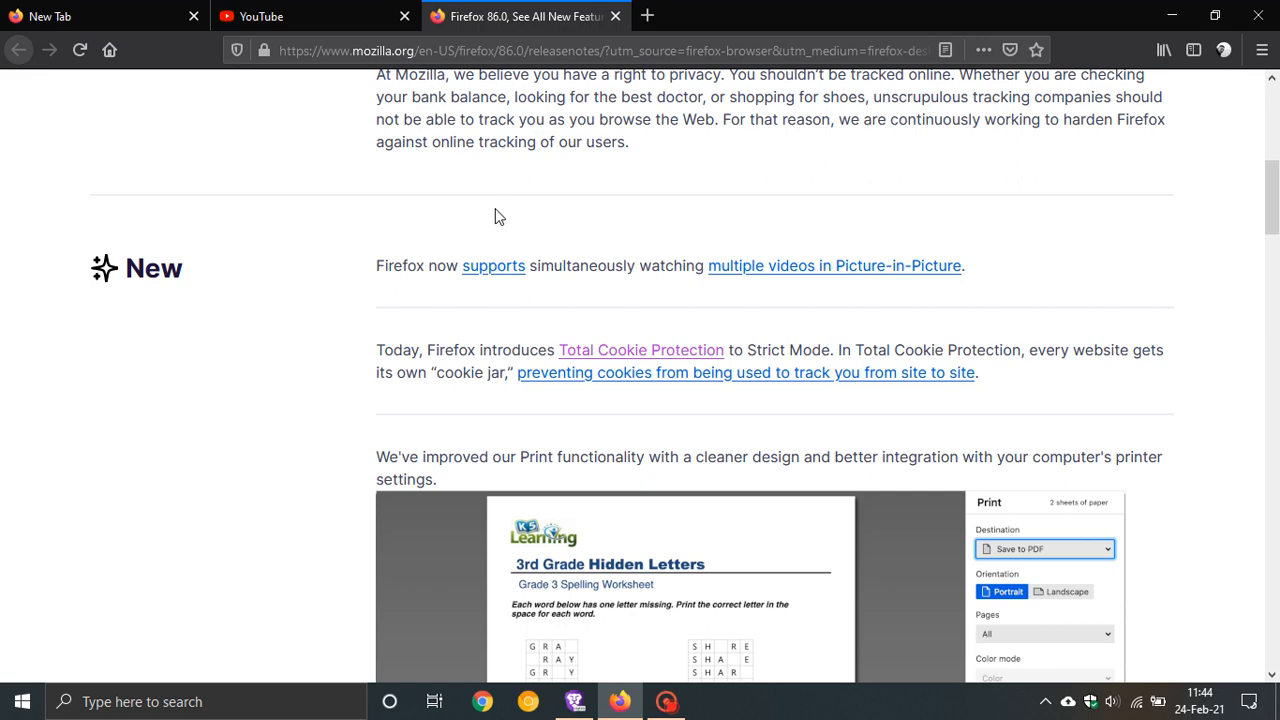
scroll("down", 3)
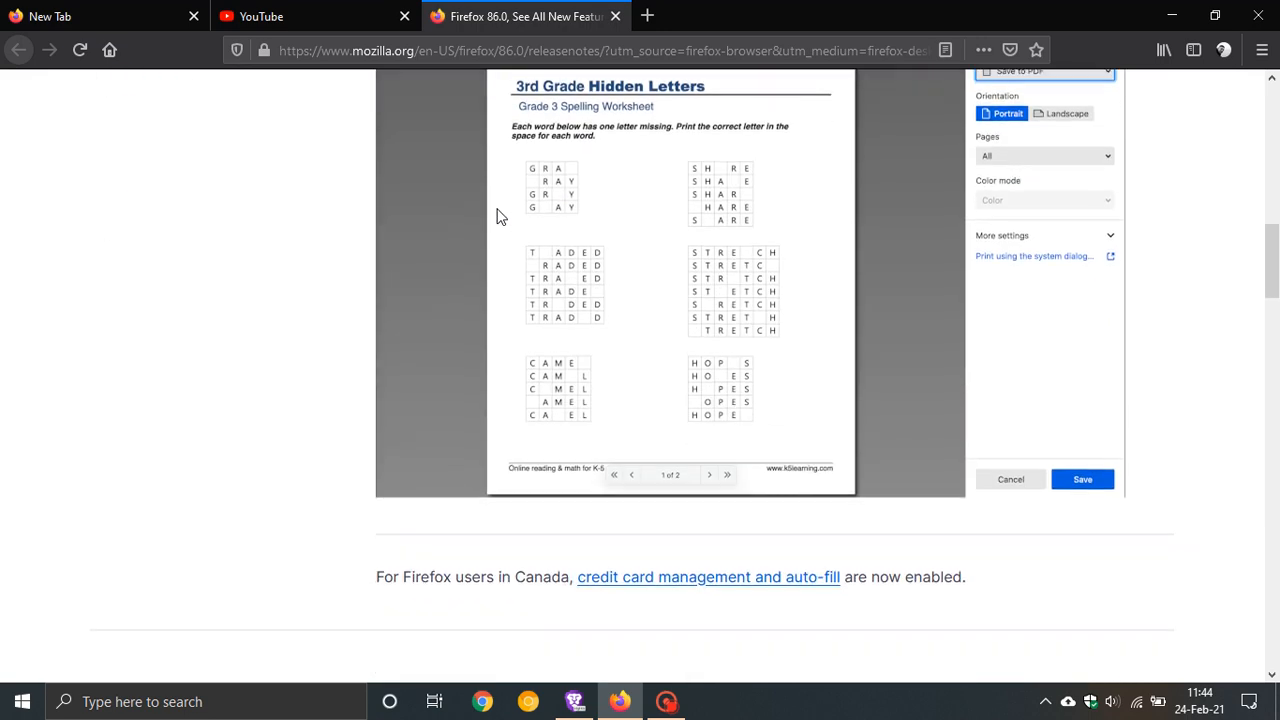
scroll("down", 3)
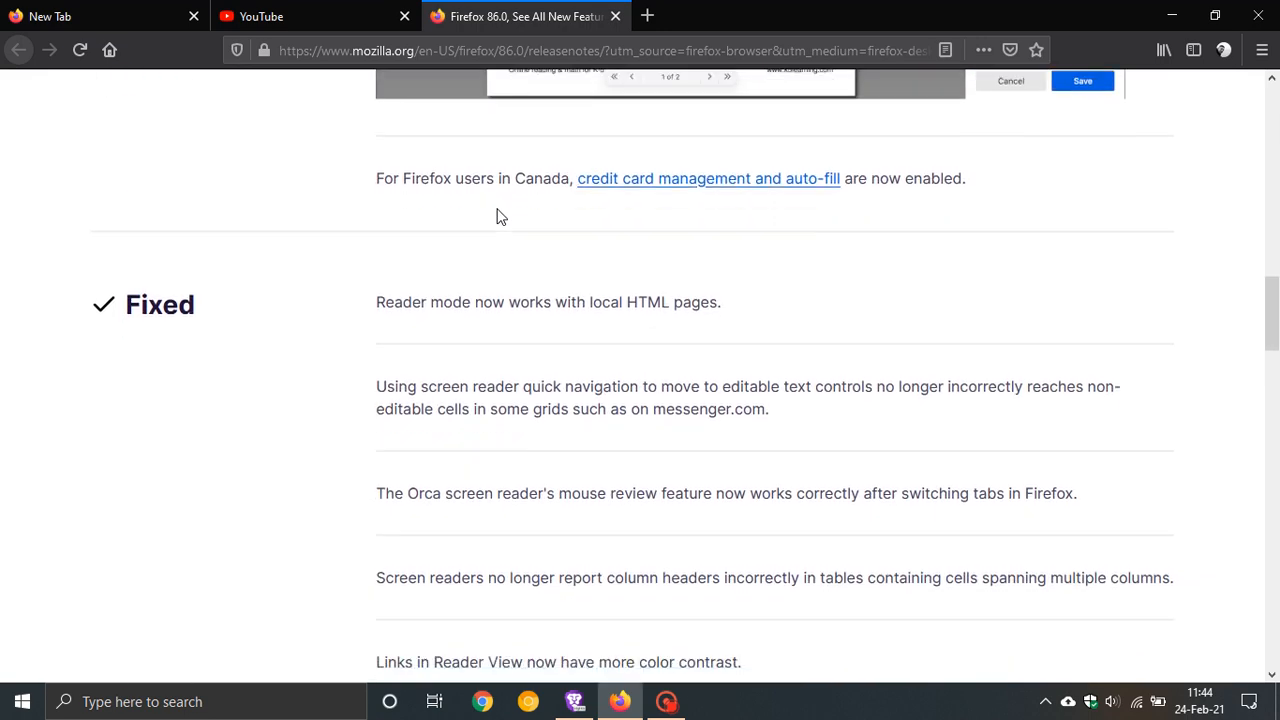
scroll("down", 3)
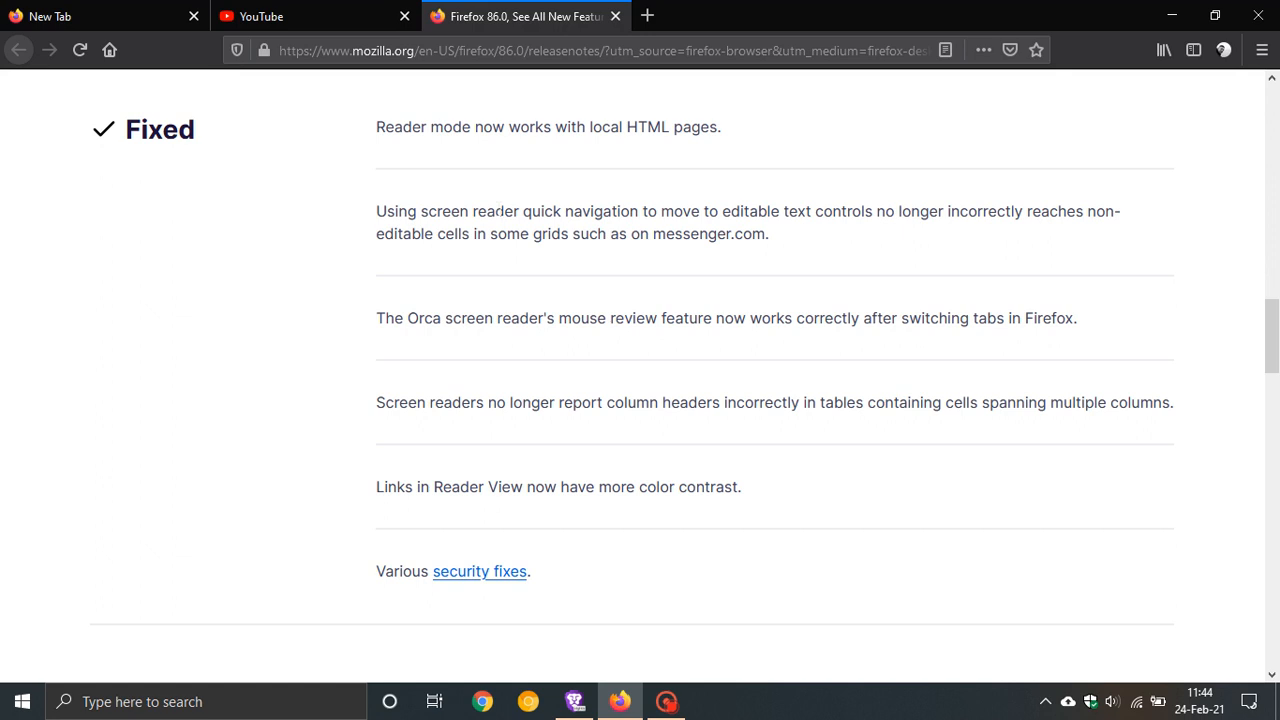
scroll("down", 3)
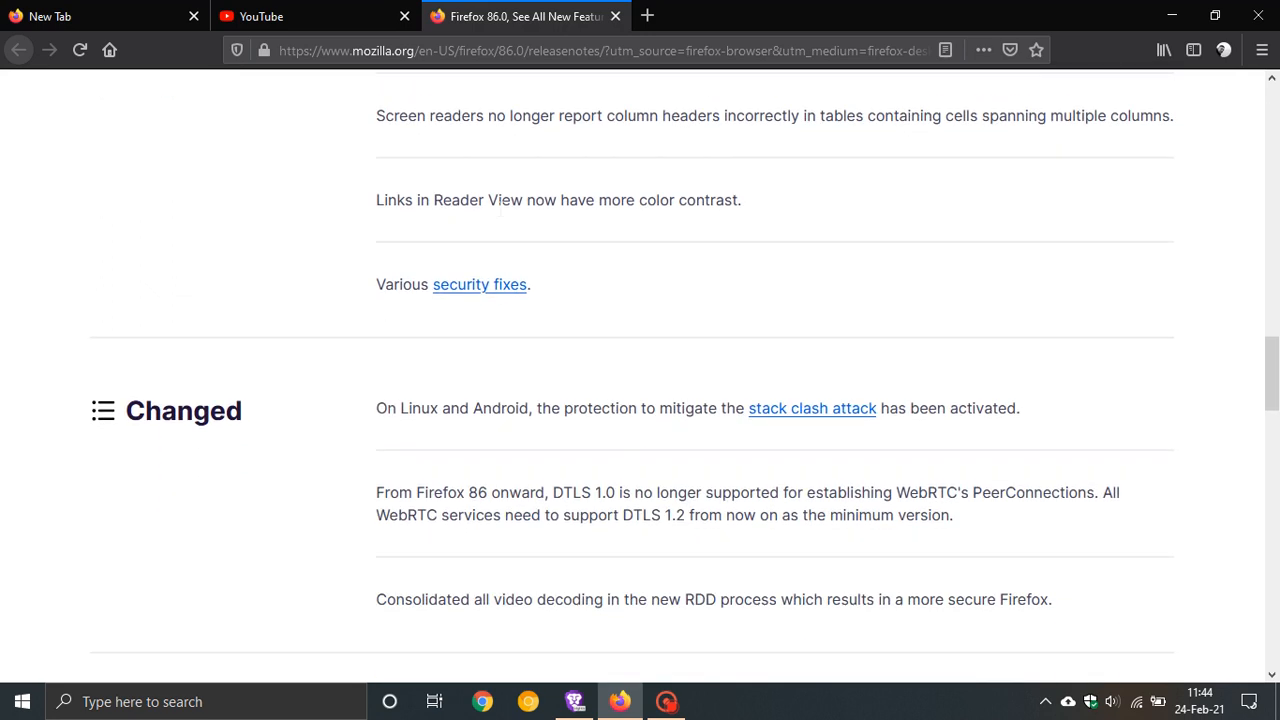
mouse_move(510, 296)
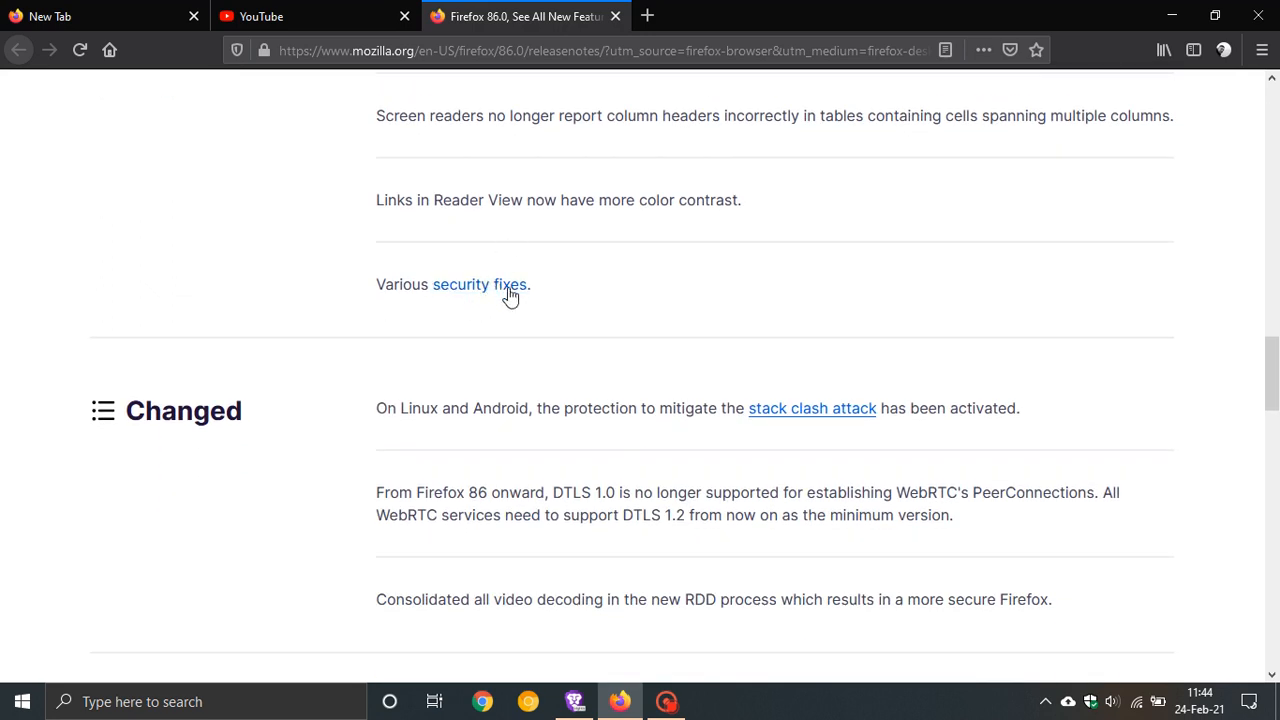
mouse_move(518, 340)
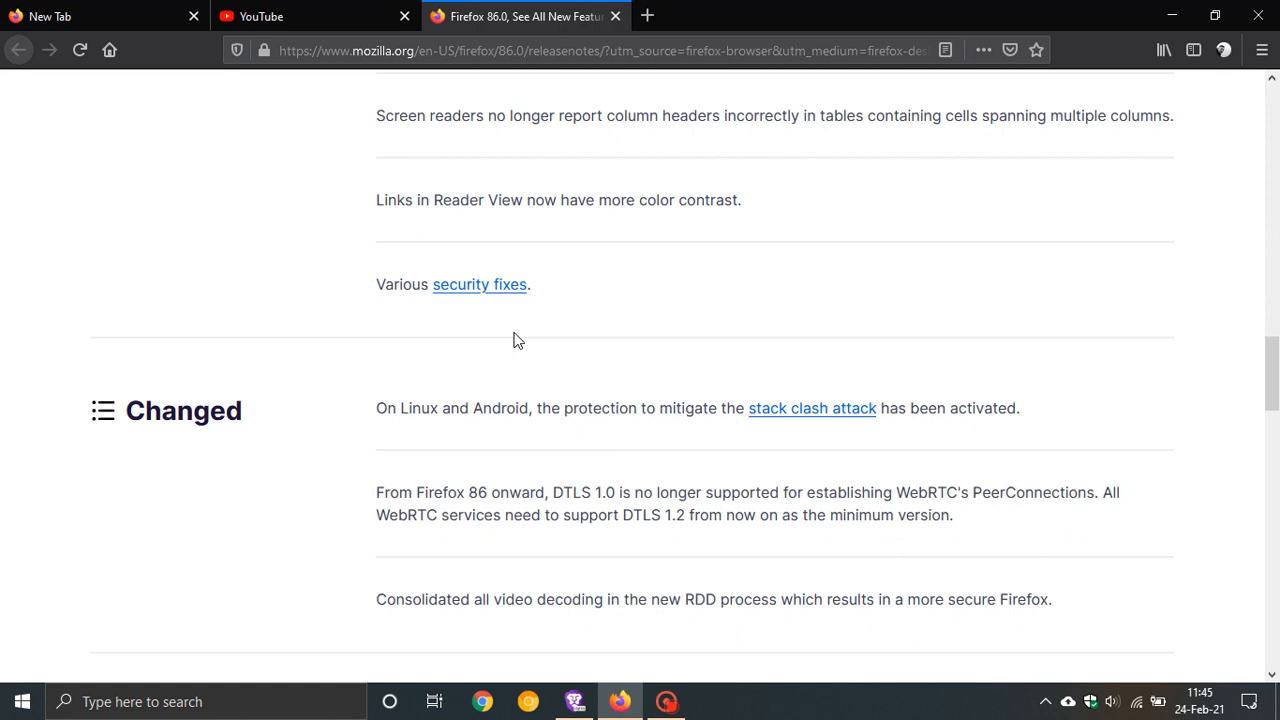
mouse_move(616, 364)
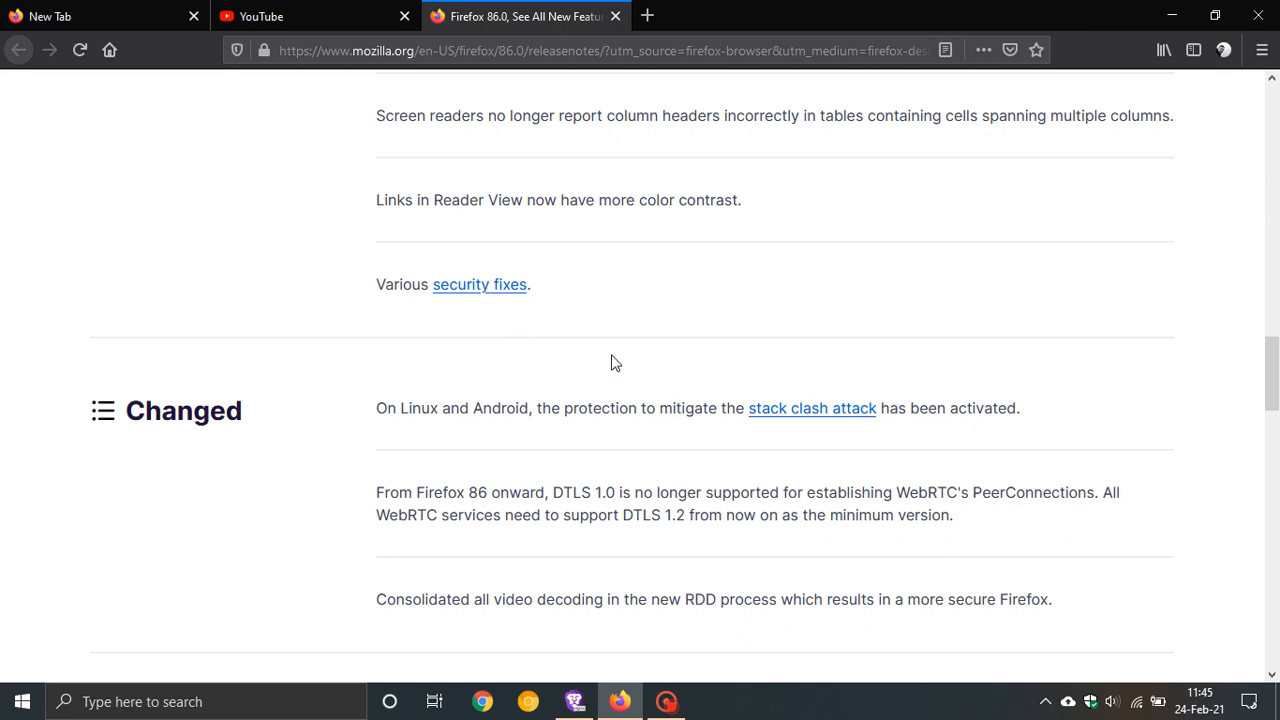
mouse_move(604, 352)
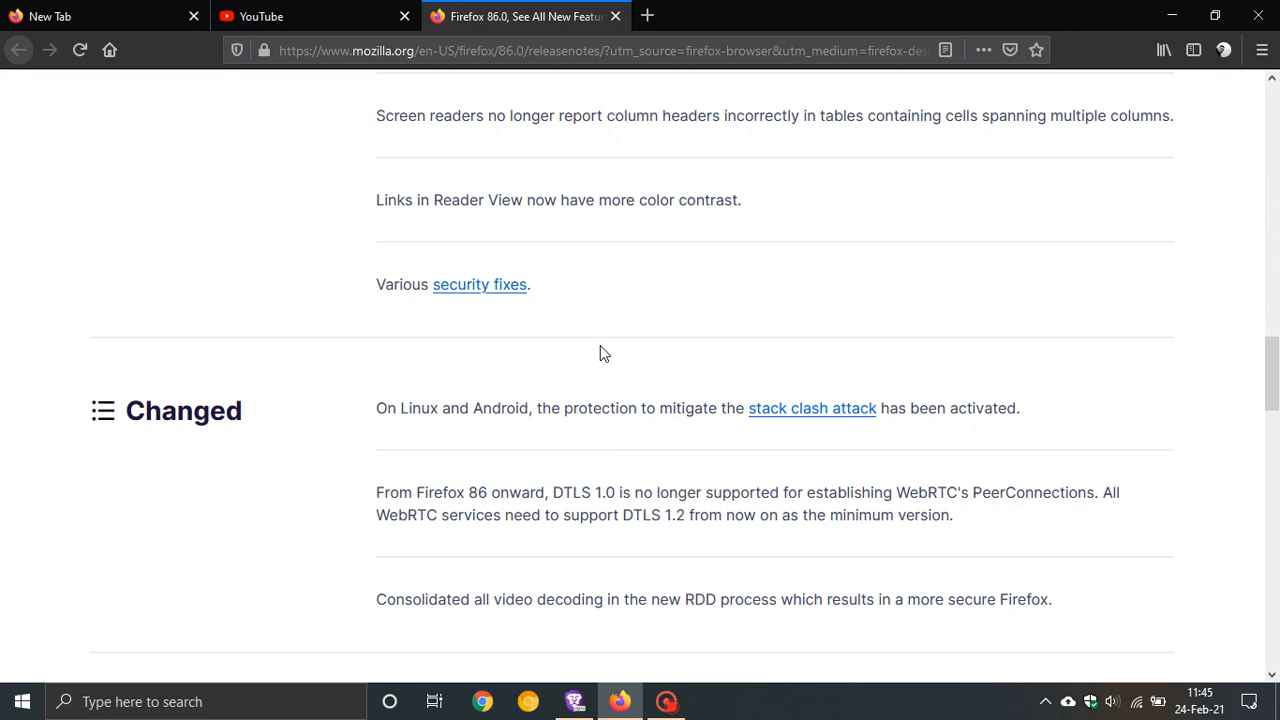
mouse_move(604, 340)
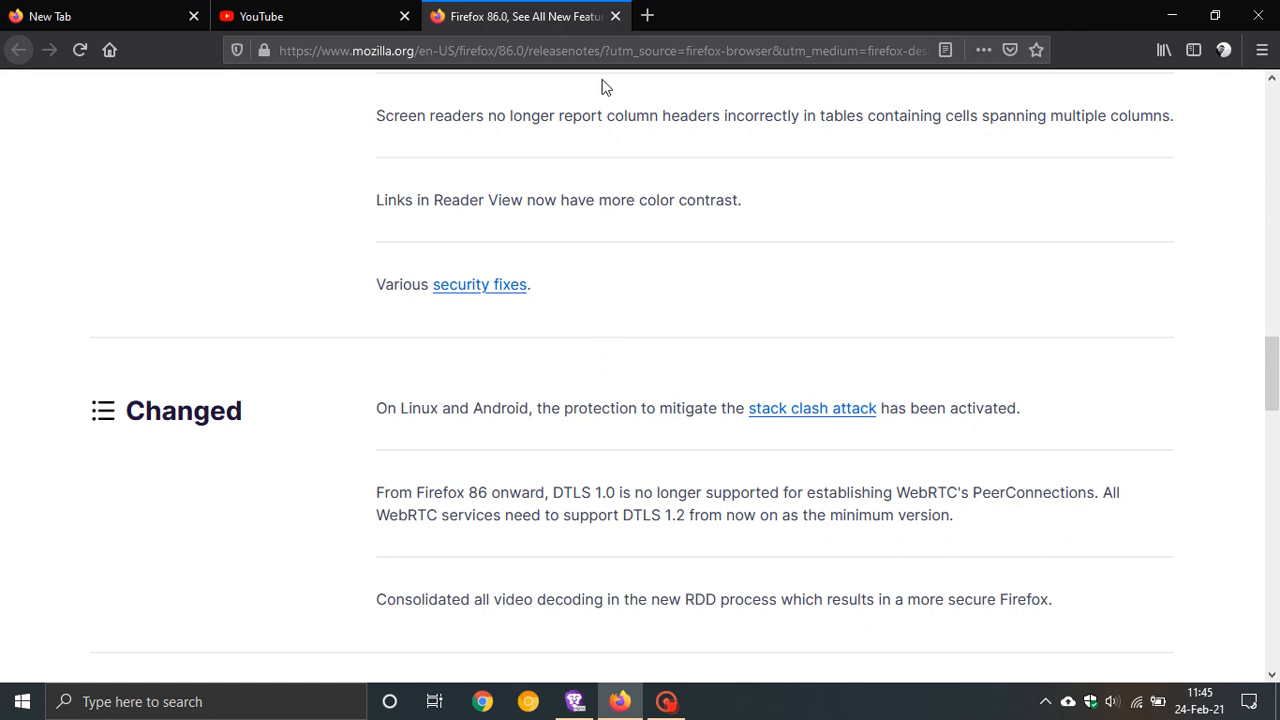
left_click(616, 16)
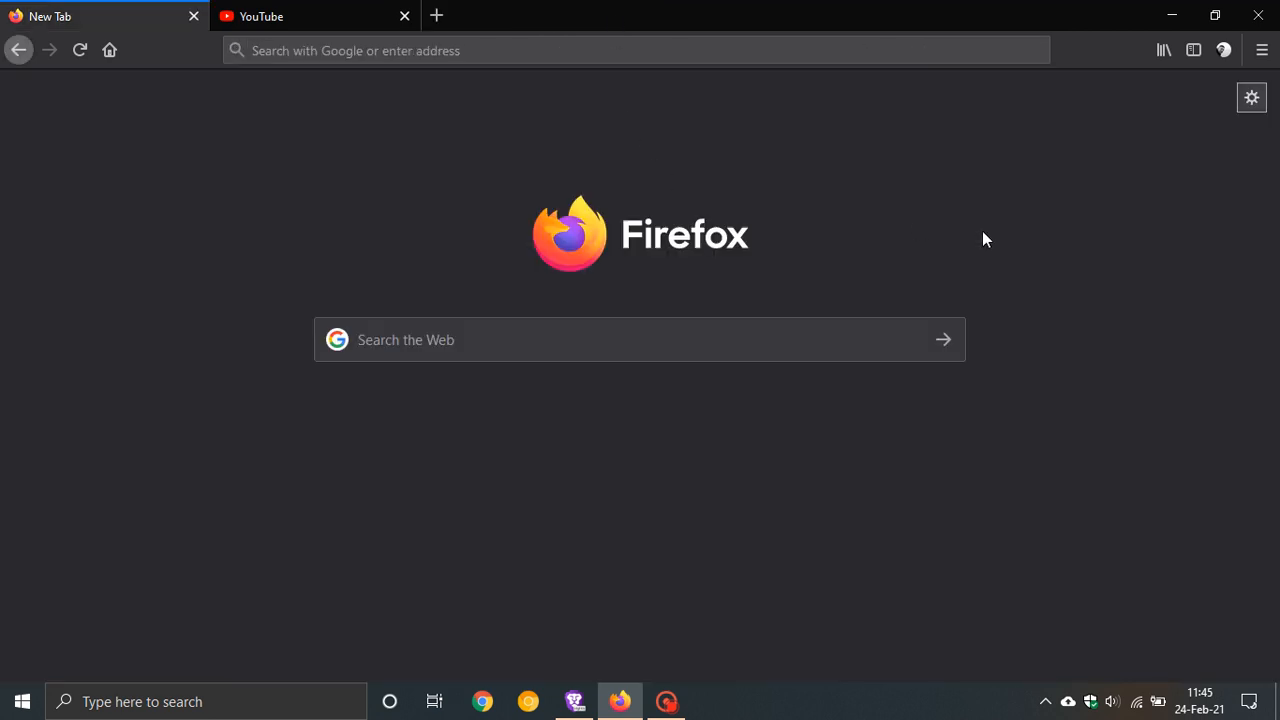